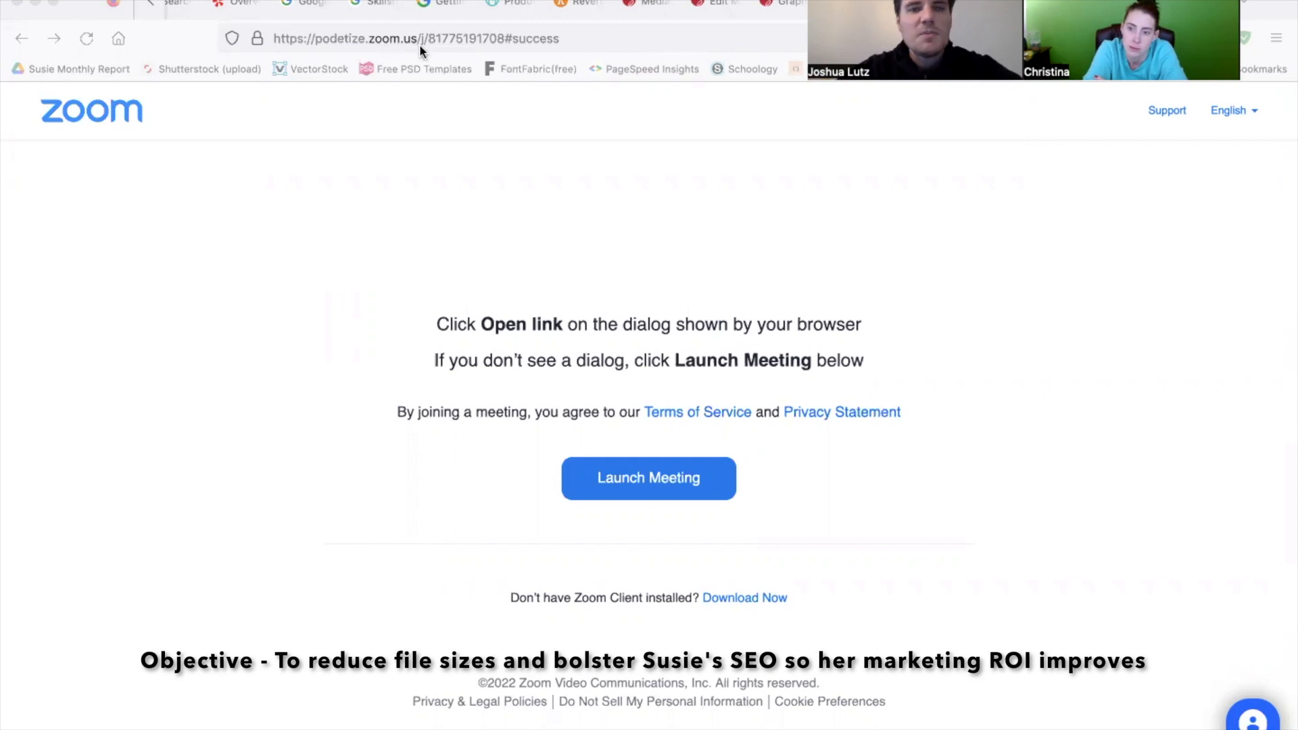
- Review the episode art's media details, then scroll the live homepage's Global Leadership Program banner
left_click(414, 38)
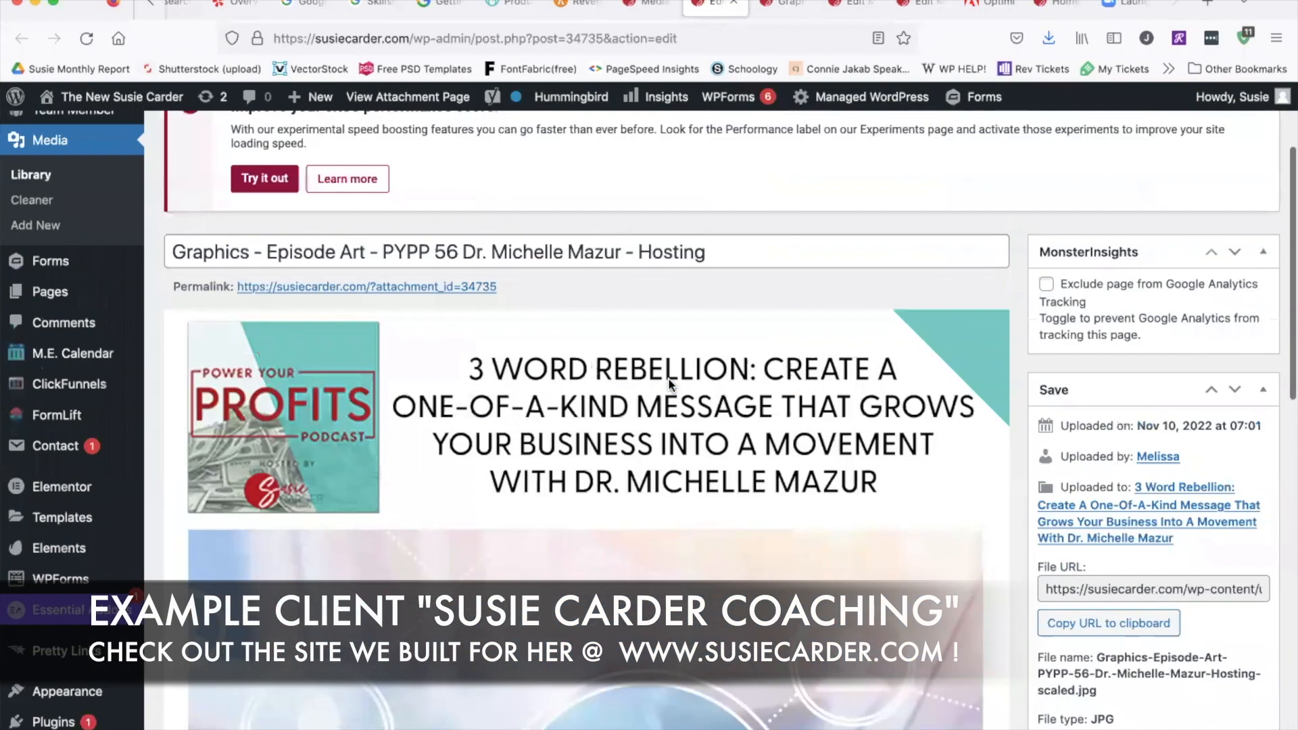
scroll("up", 3)
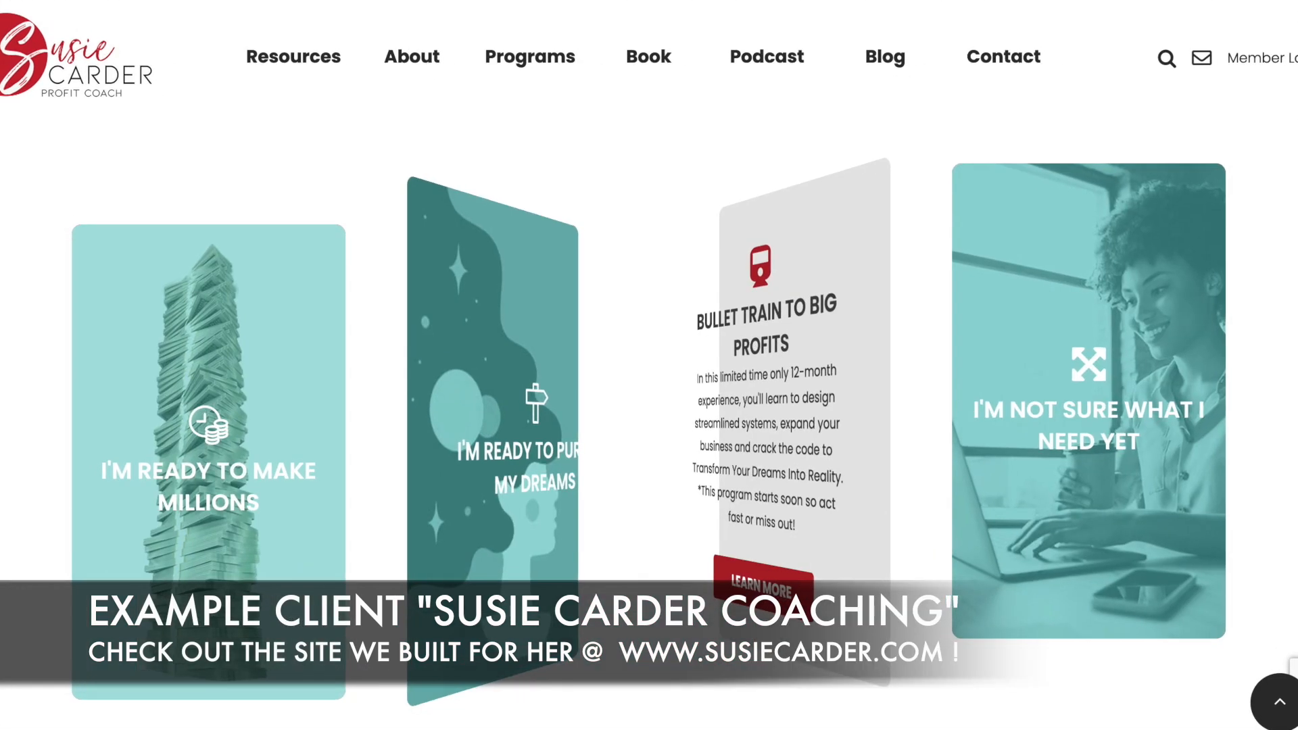
scroll("down", 3)
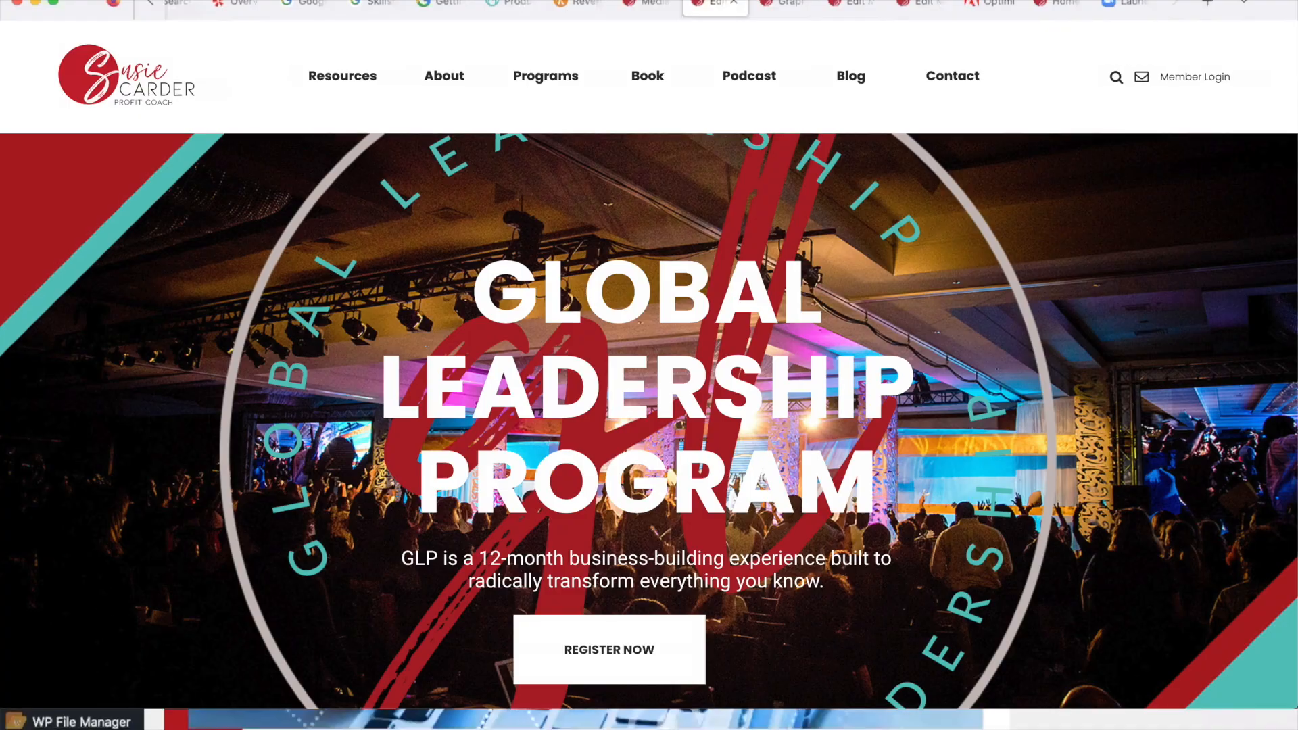
scroll("down", 3)
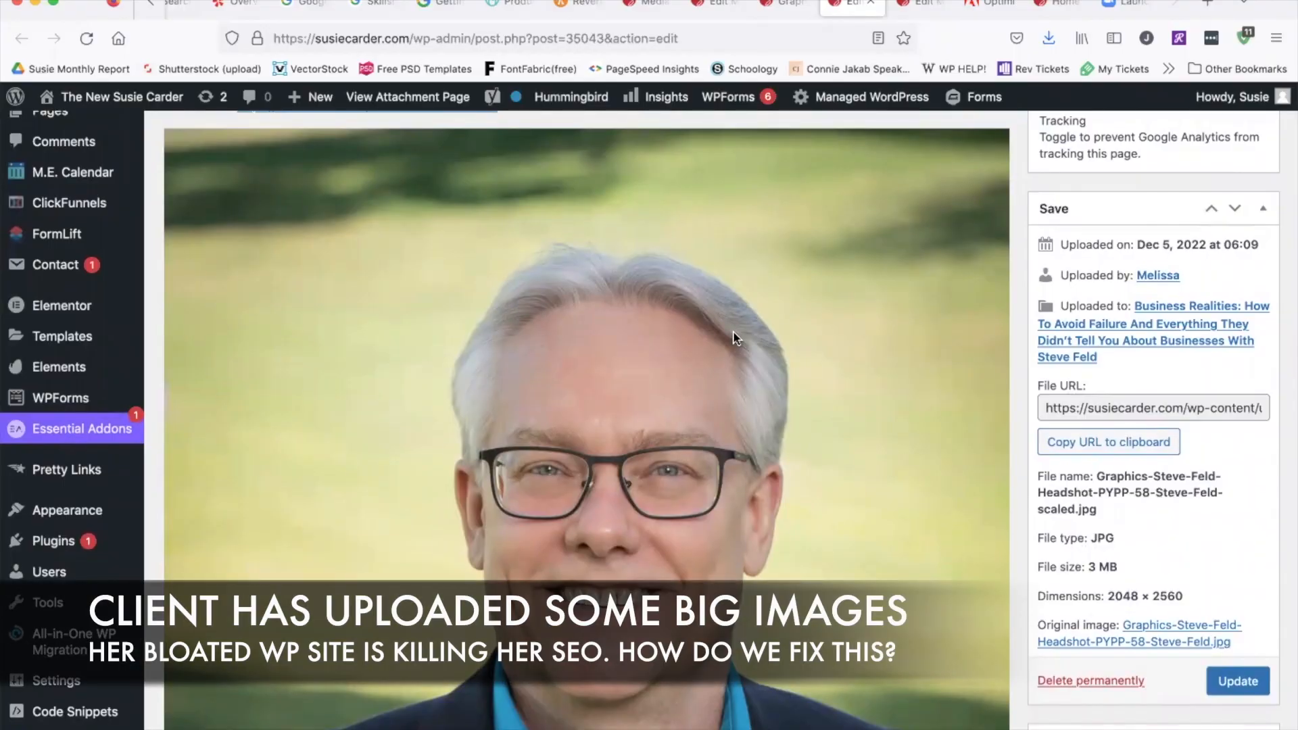
mouse_move(793, 266)
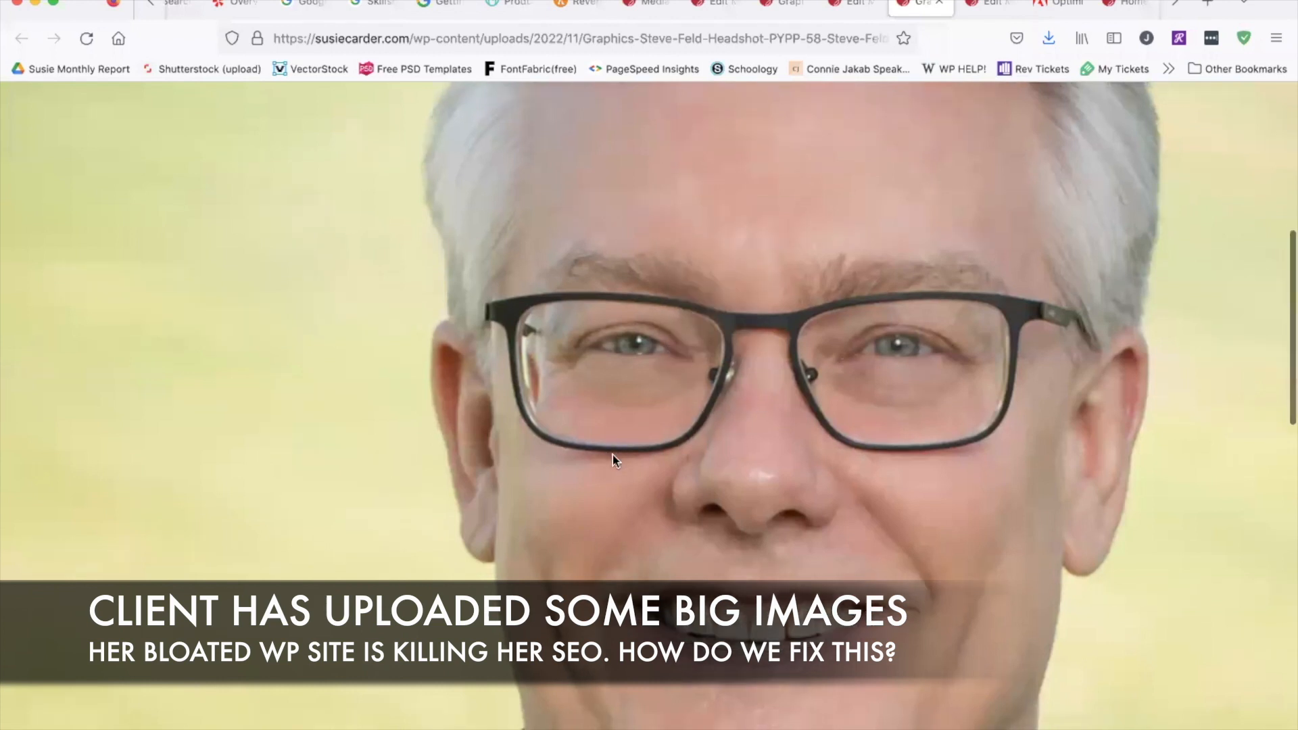
- Scroll around the full-resolution 2048 × 2560 headshot photo in the browser
scroll("down", 3)
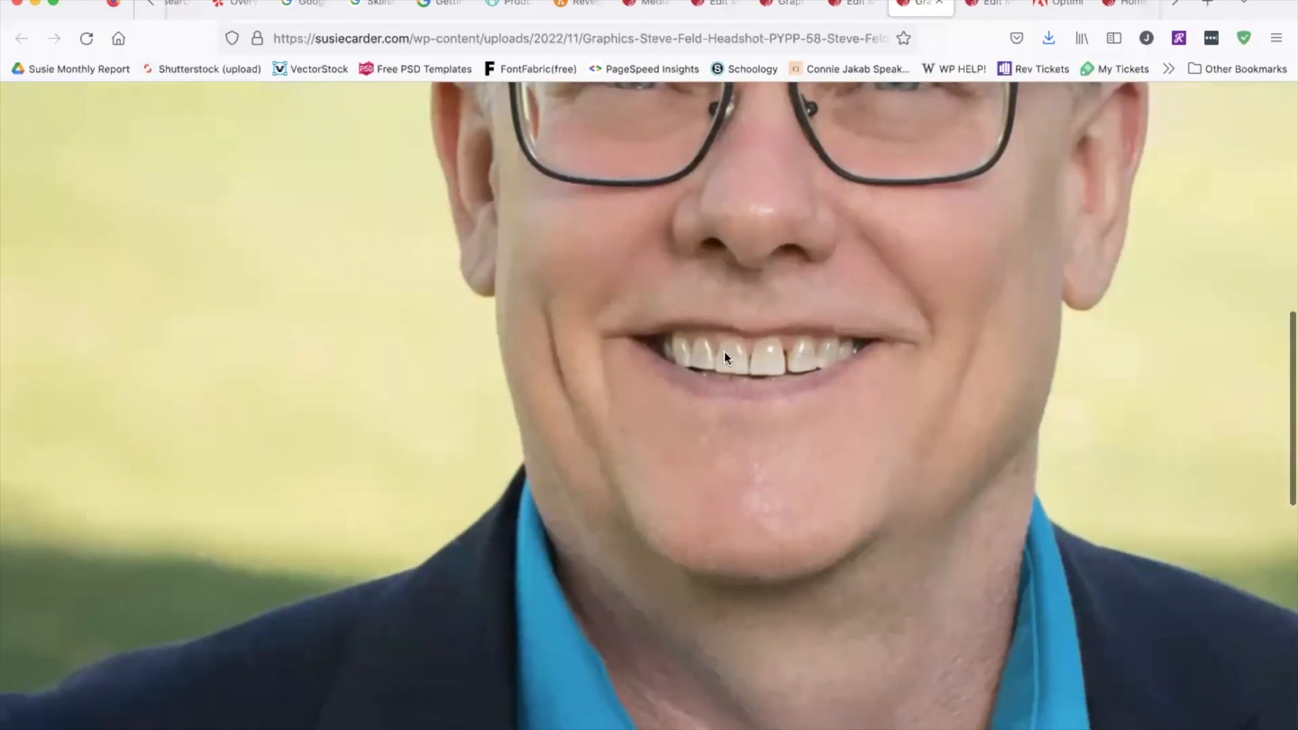
scroll("down", 3)
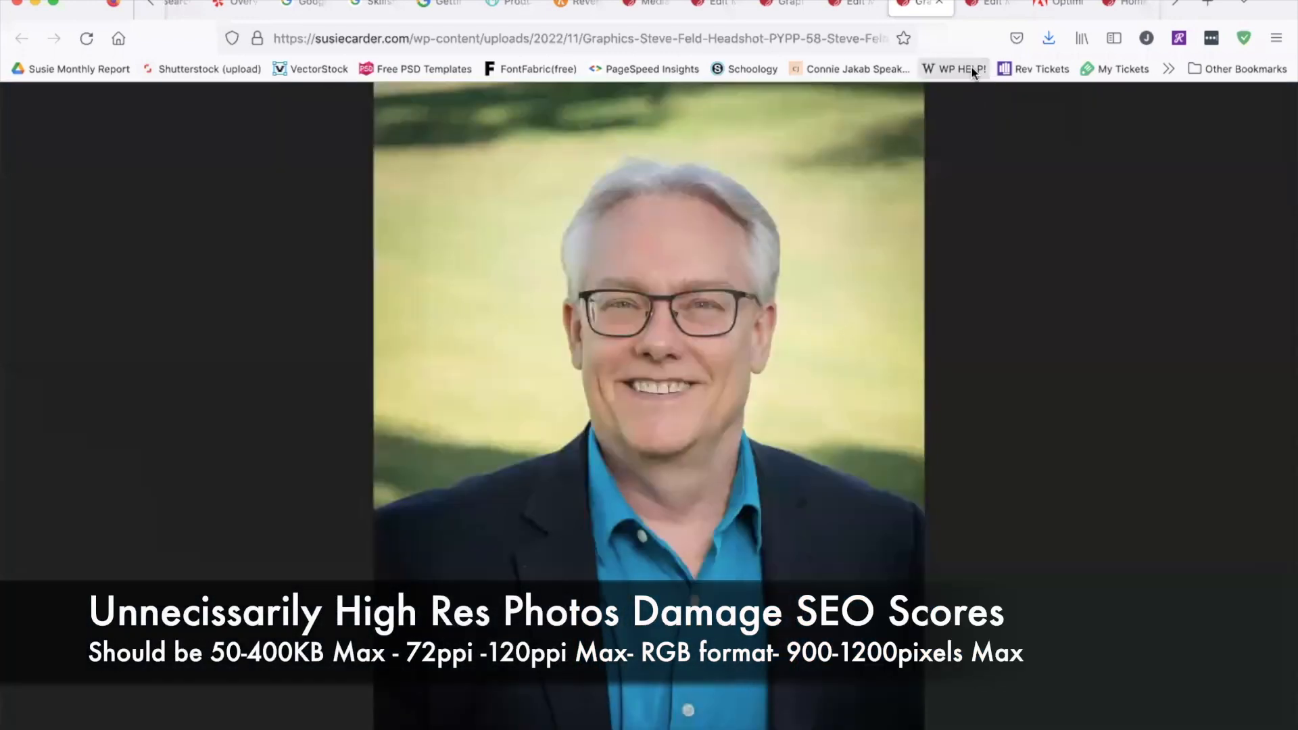
mouse_move(938, 7)
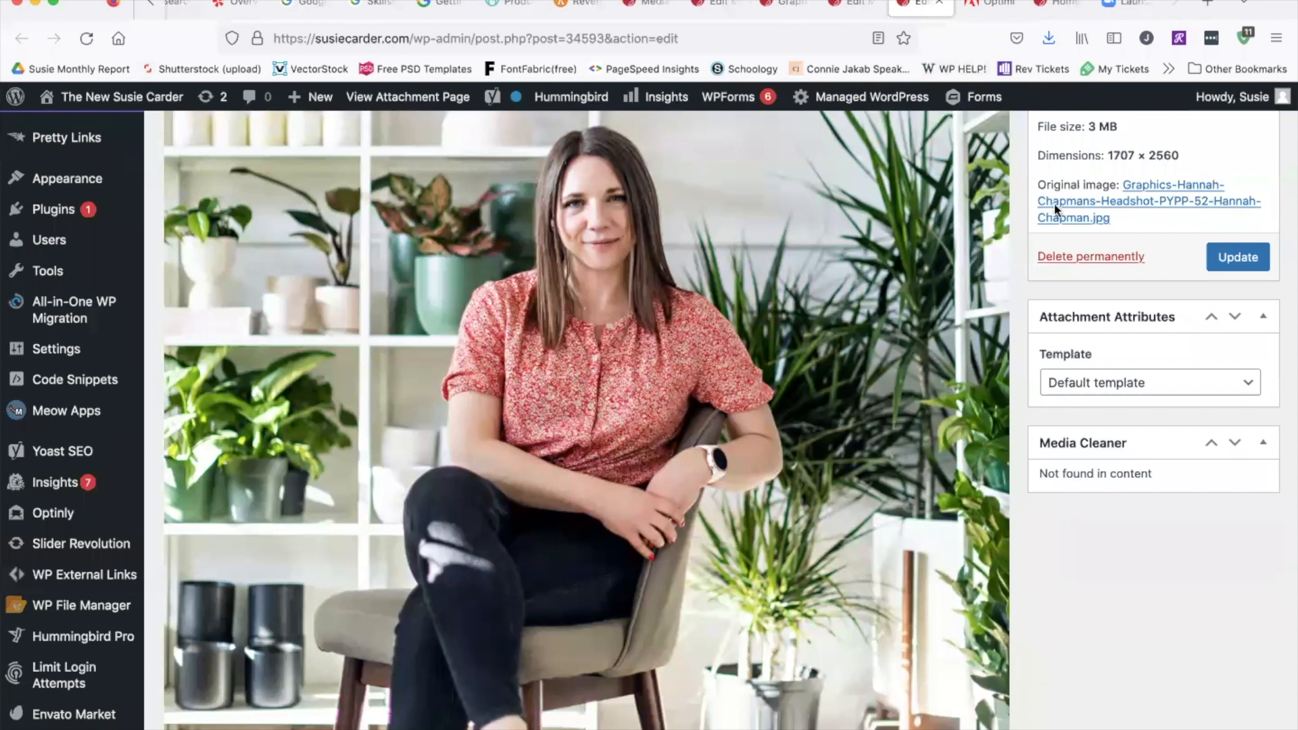
- Open the 1707 × 2560 plant-shelf headshot full size in its own tab
scroll("up", 3)
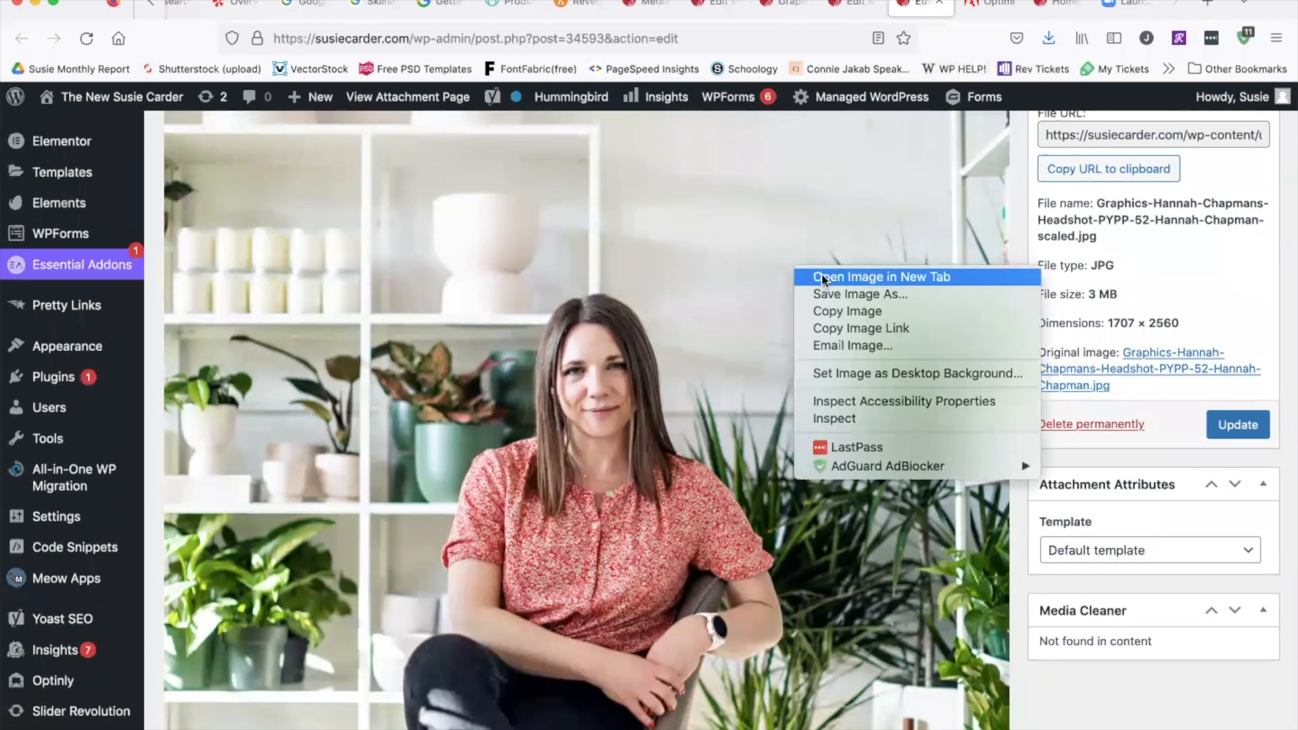
left_click(878, 276)
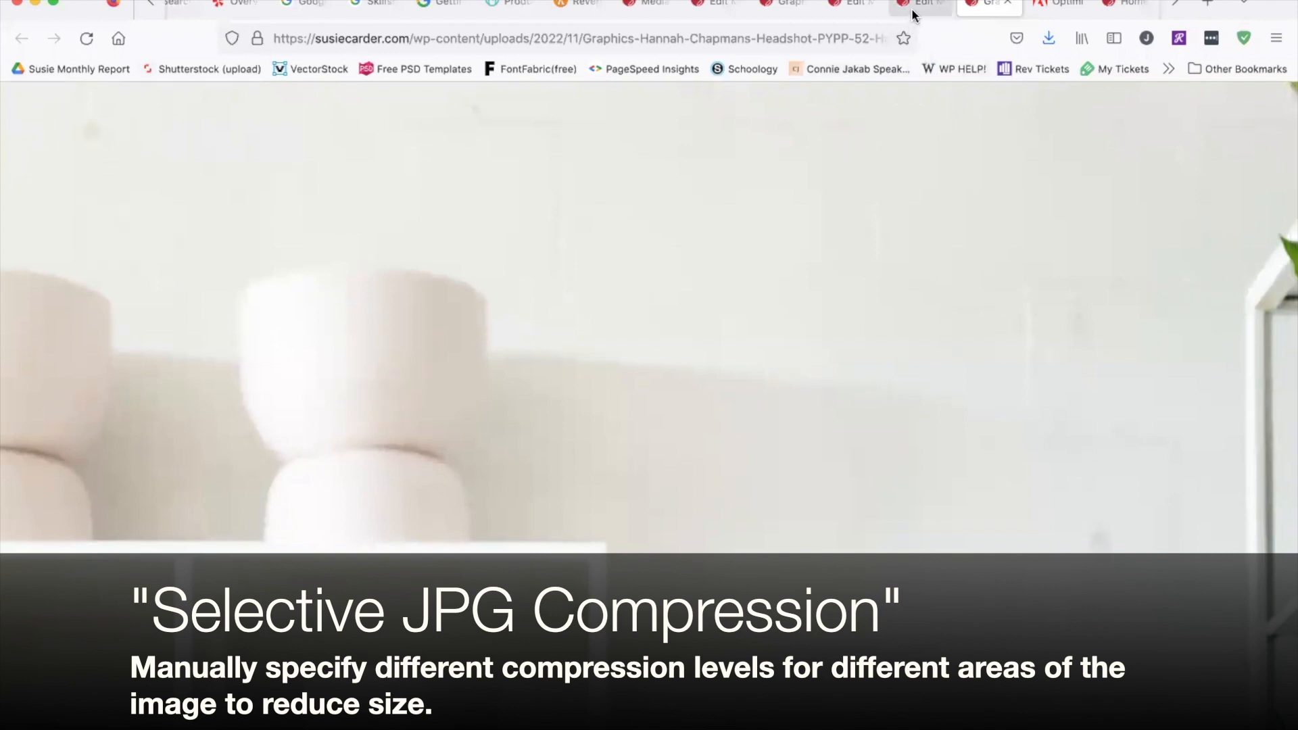
mouse_move(413, 106)
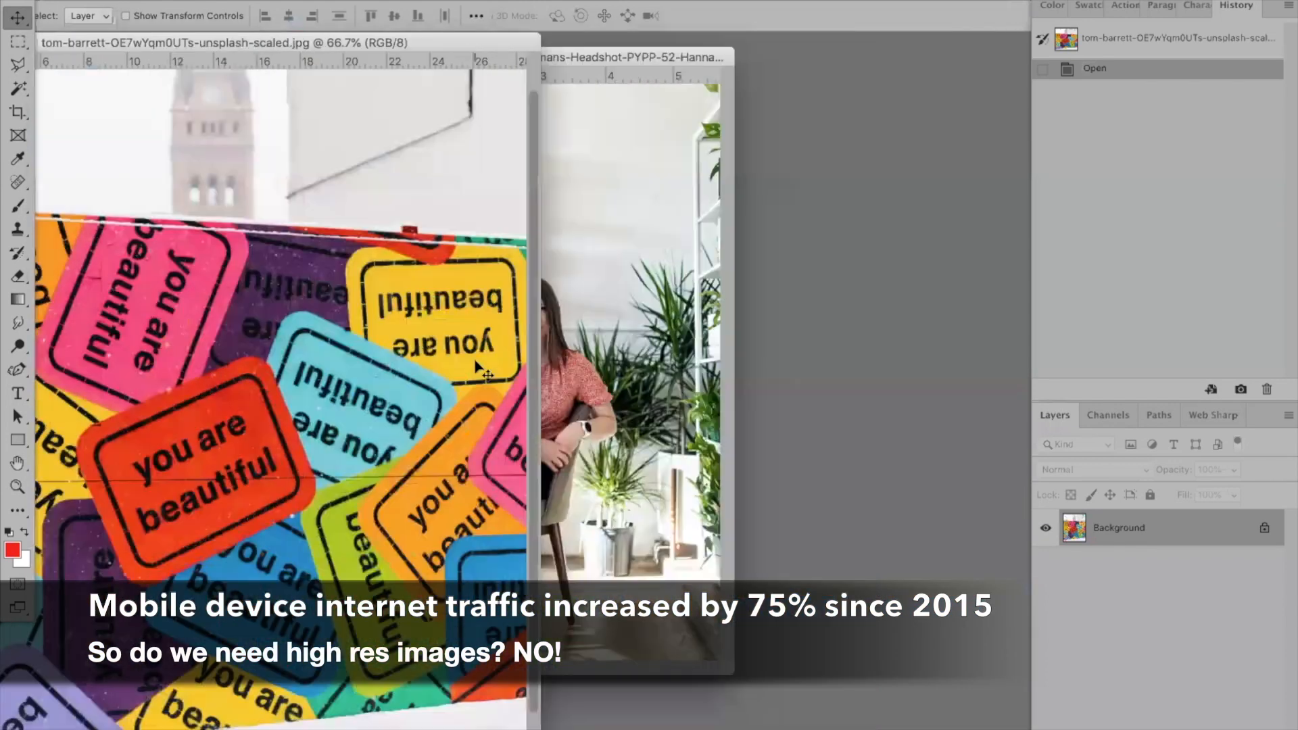
mouse_move(381, 43)
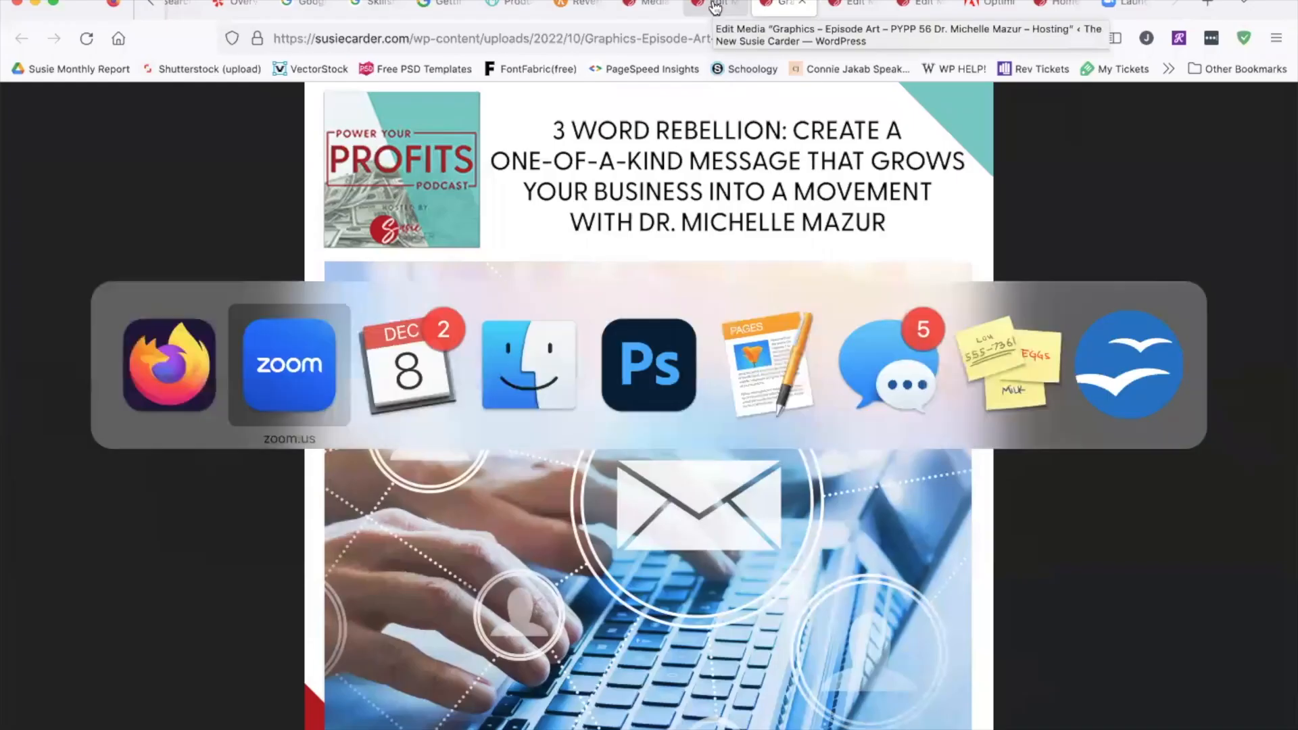
- Switch from the Photoshop images back to the full-size podcast episode art
left_click(766, 364)
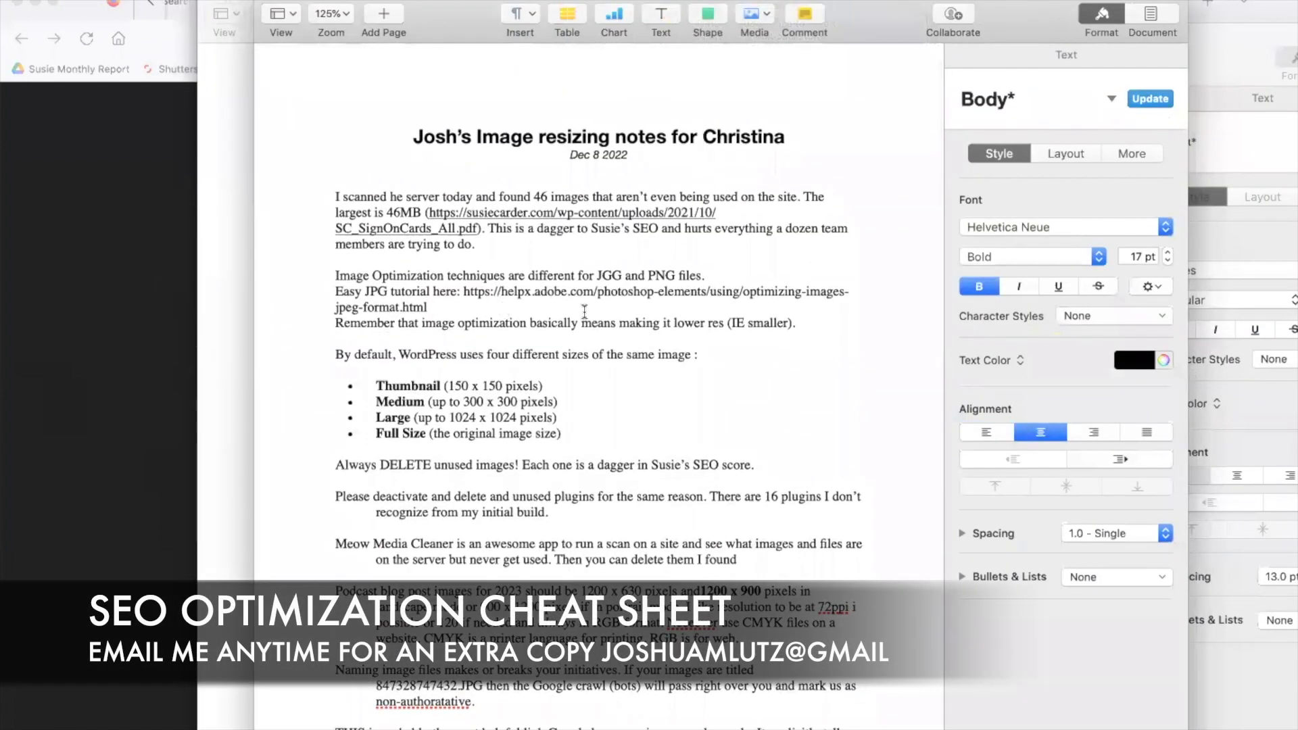
scroll("down", 3)
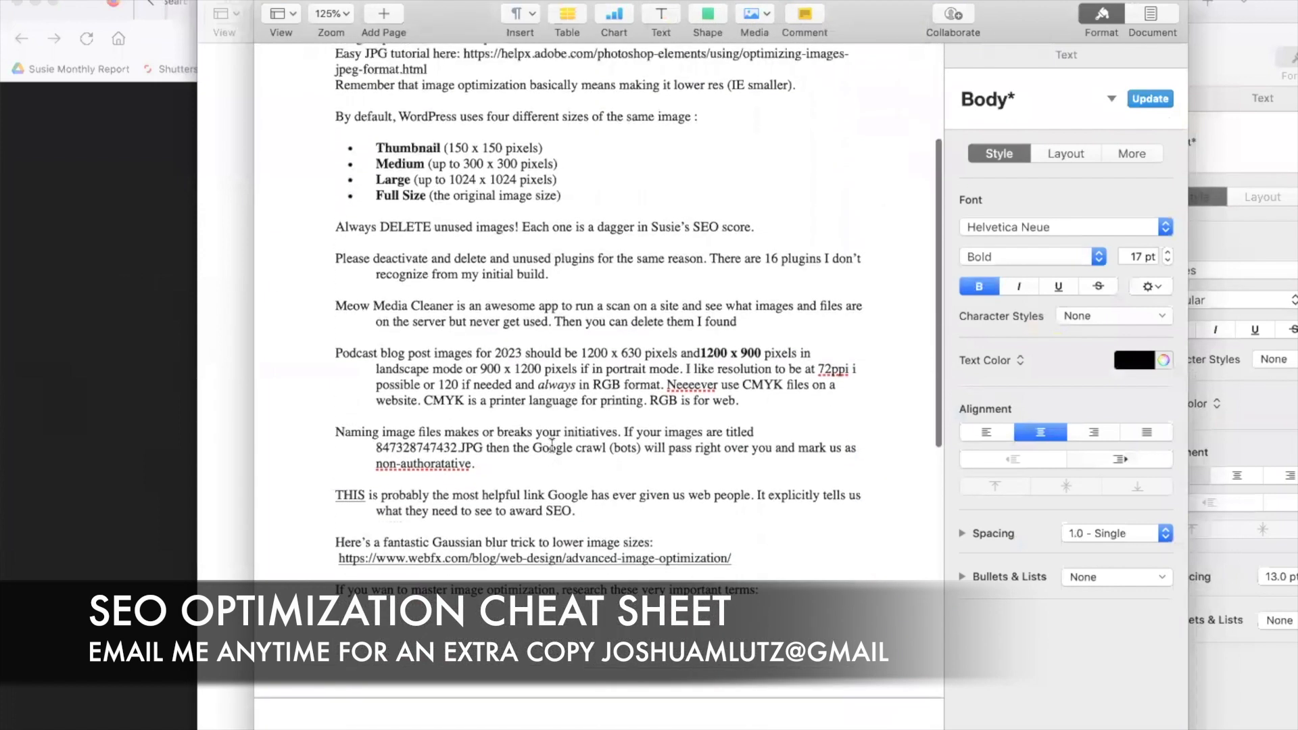
scroll("up", 3)
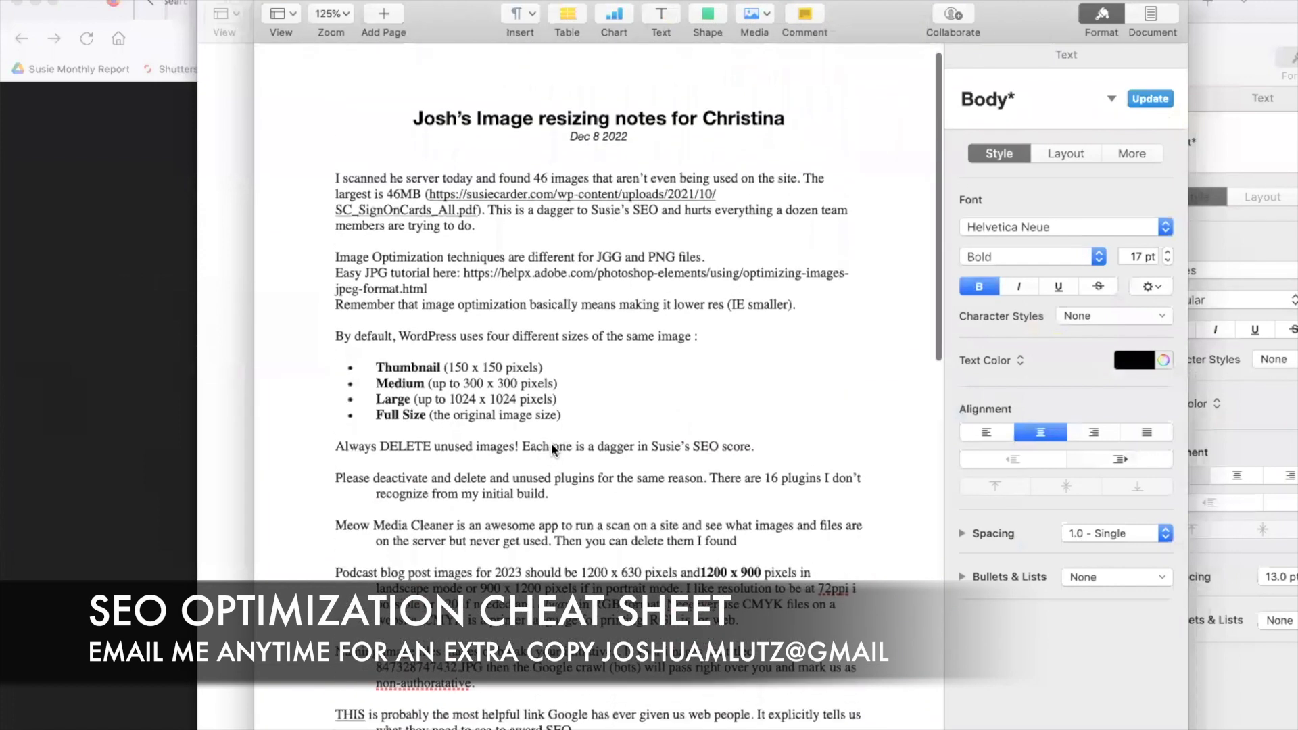
scroll("up", 3)
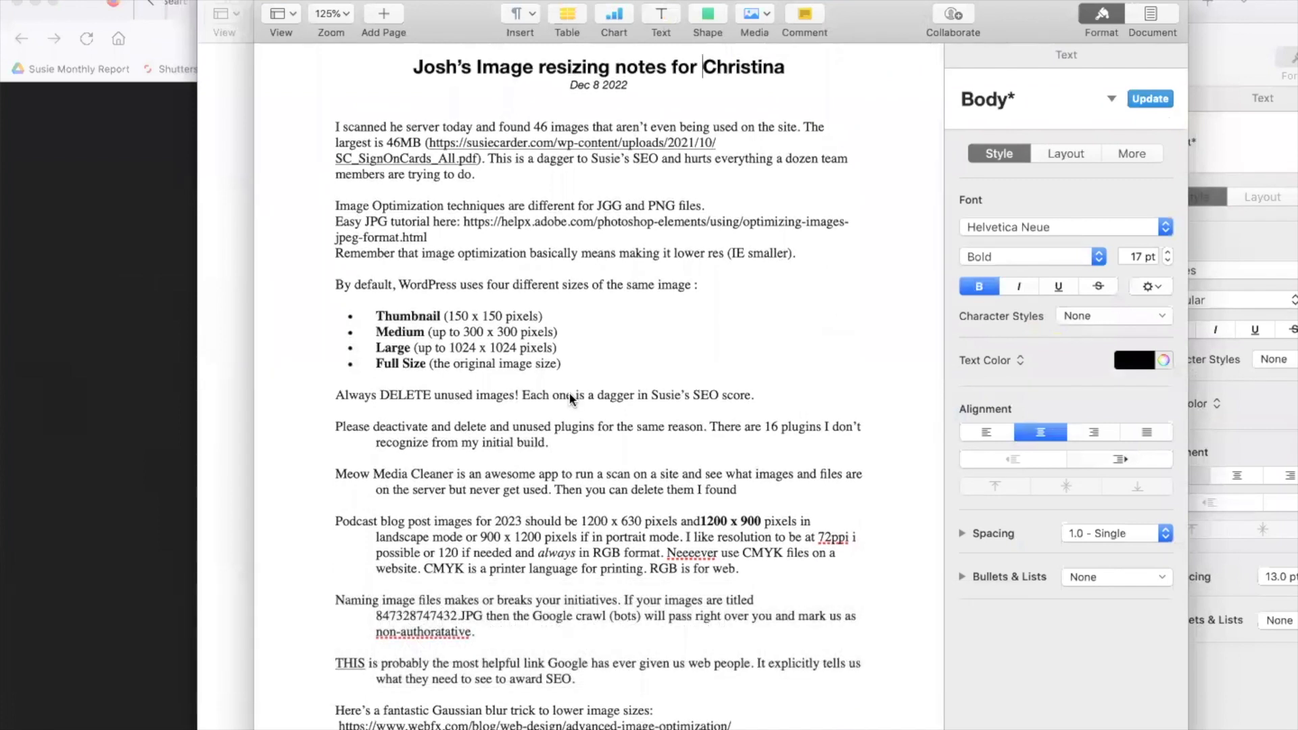
mouse_move(128, 149)
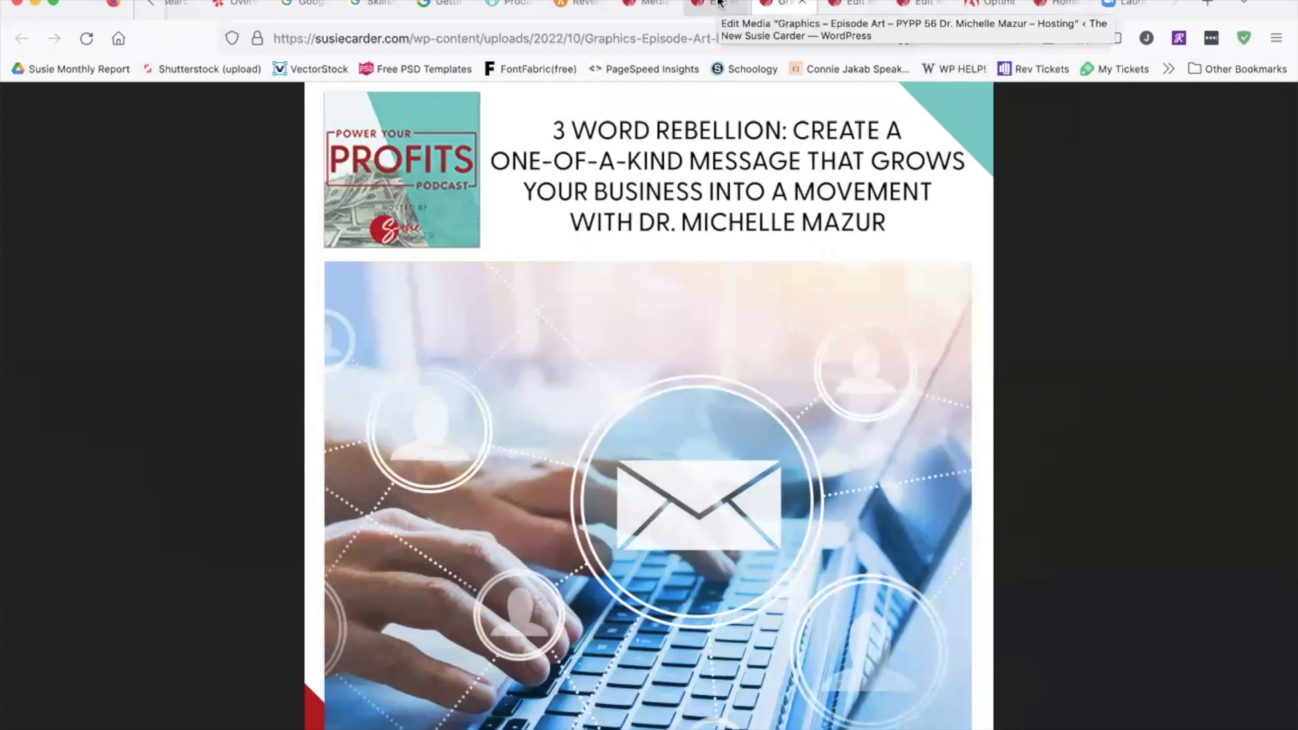
- Show Installed Plugins in WordPress and scroll to the active Media Cleaner plugin
left_click(714, 4)
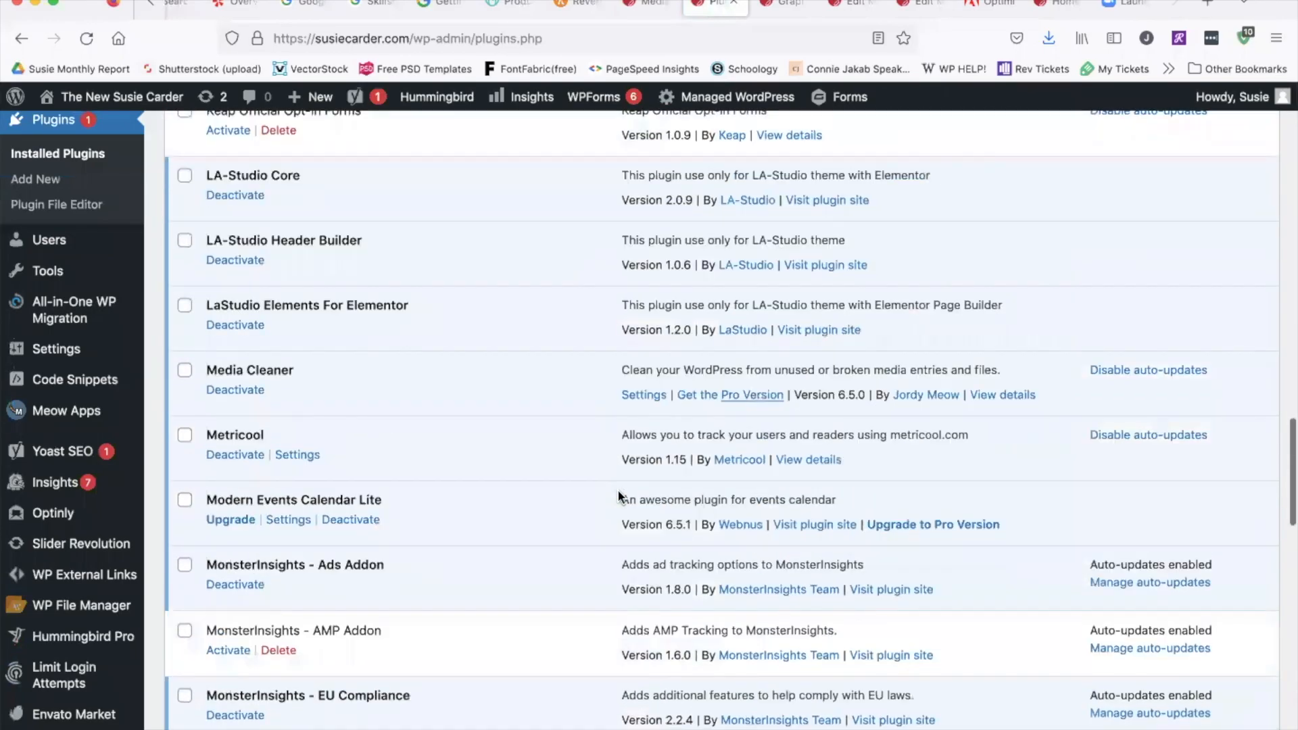
scroll("down", 3)
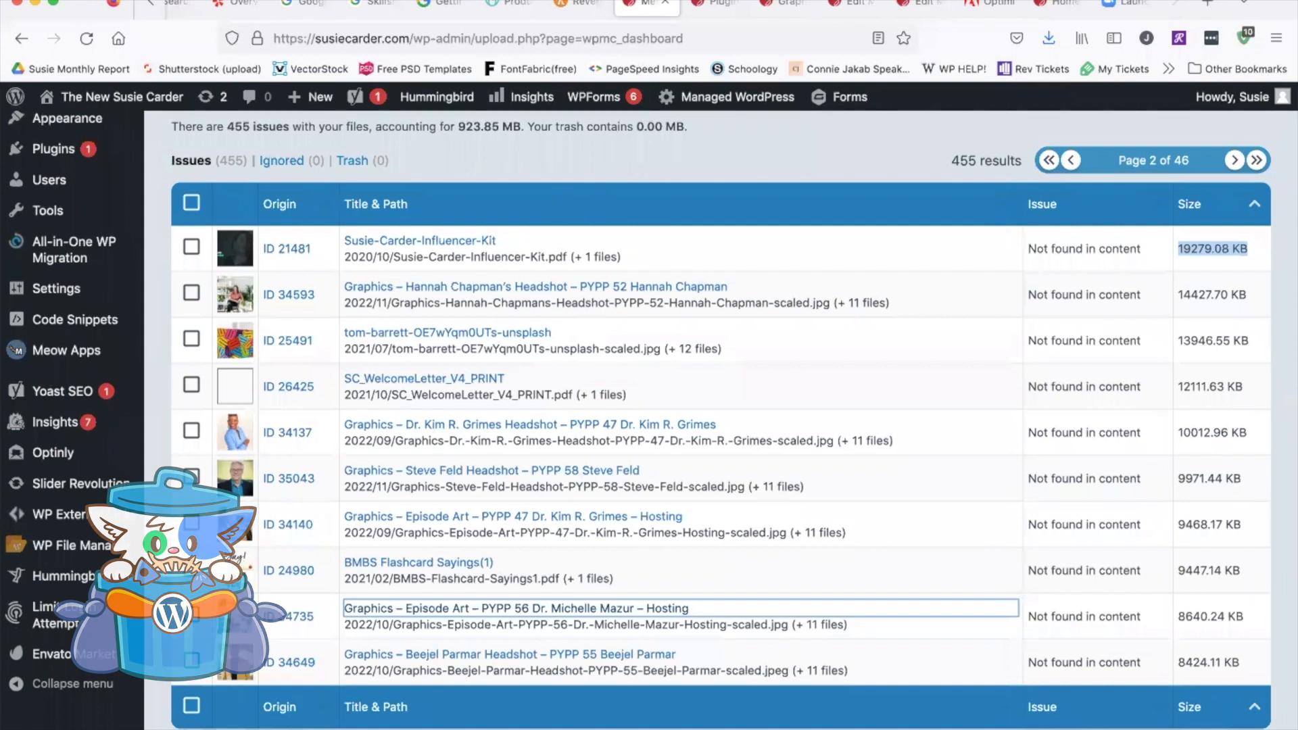
- Page through Media Cleaner's size-sorted unused files, ending on page 2
left_click(1073, 160)
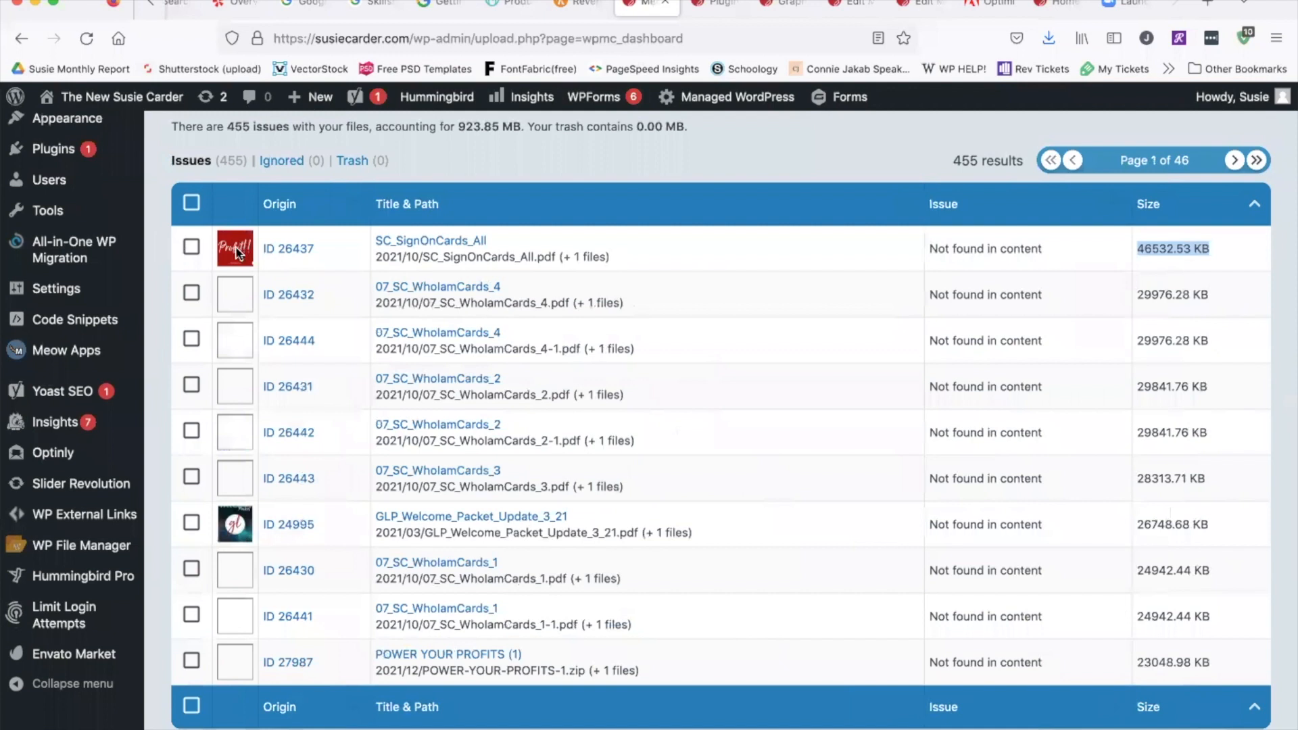
mouse_move(1162, 263)
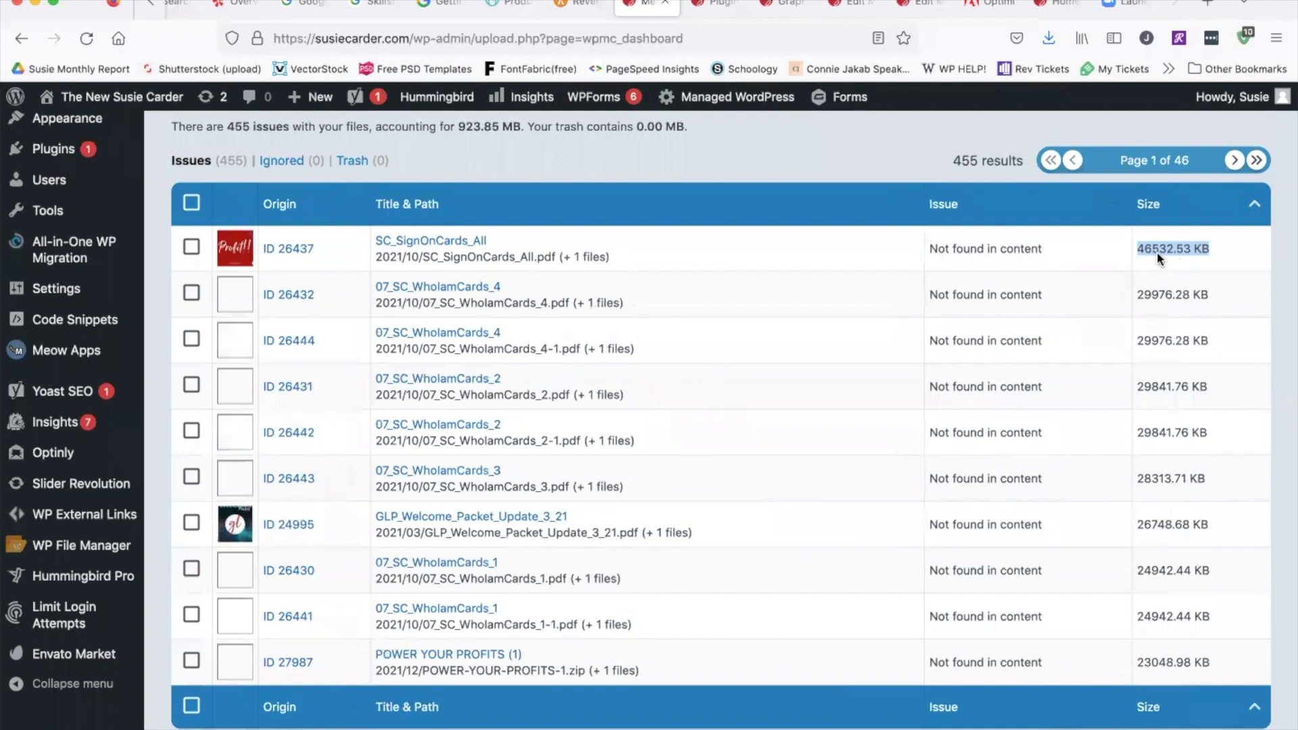
mouse_move(1049, 539)
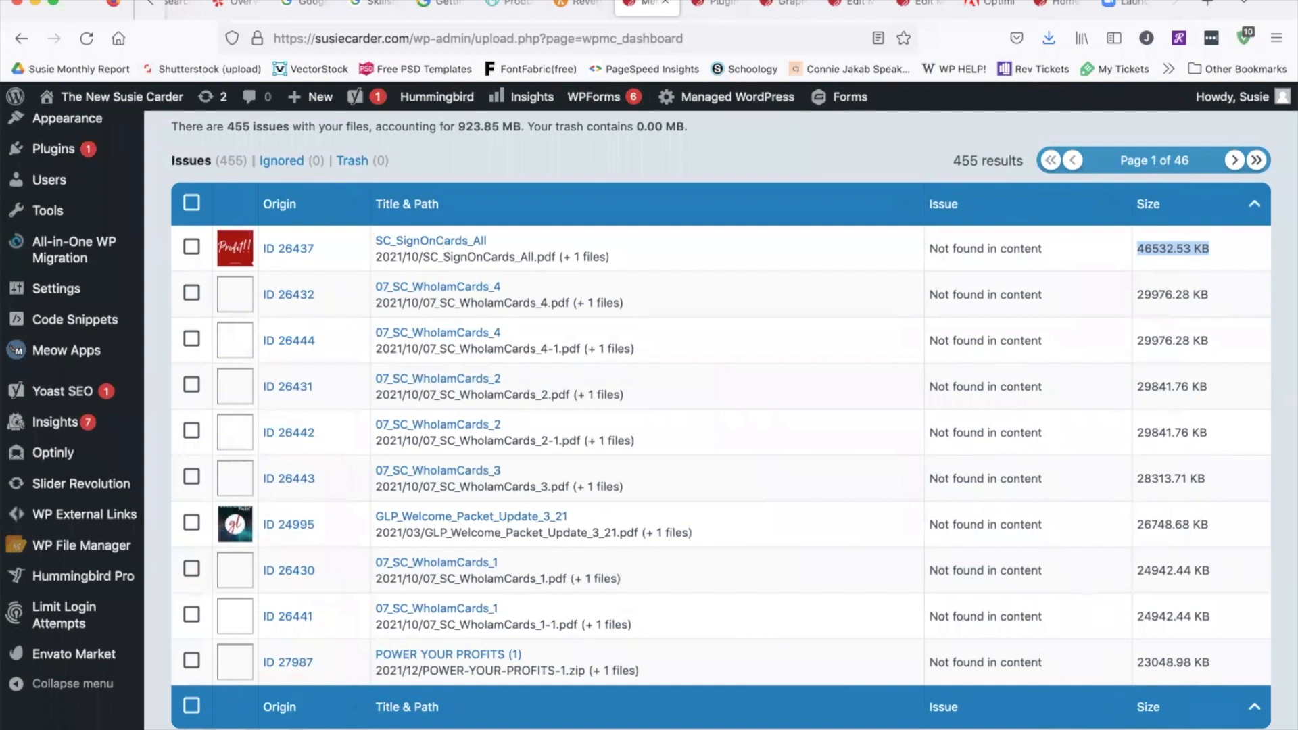
left_click(1234, 159)
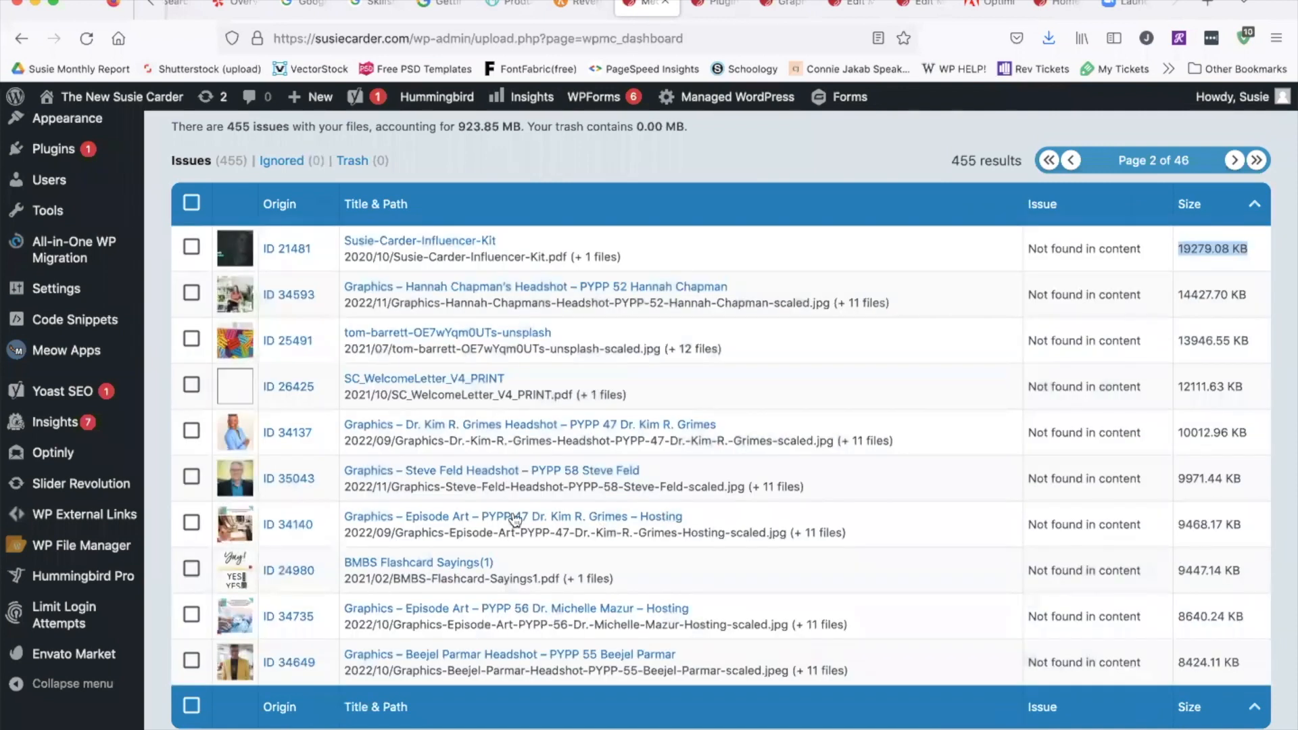
mouse_move(313, 660)
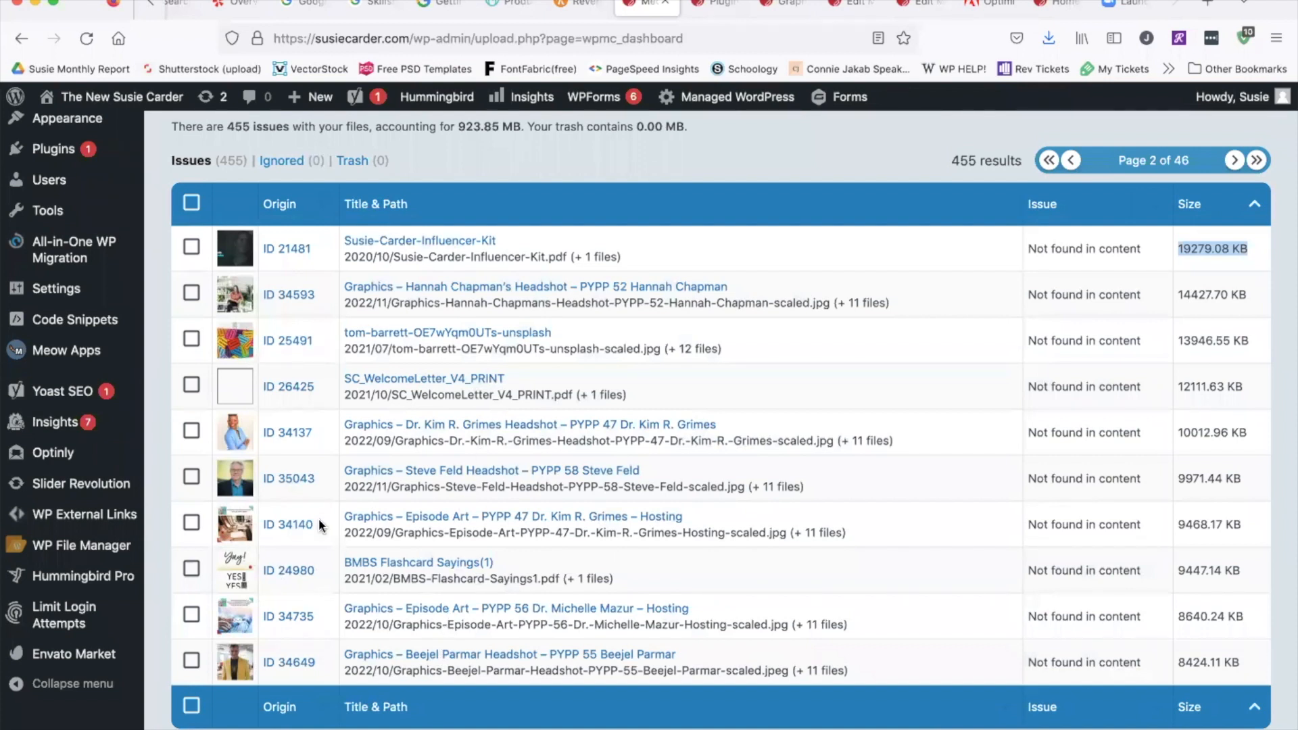
mouse_move(258, 658)
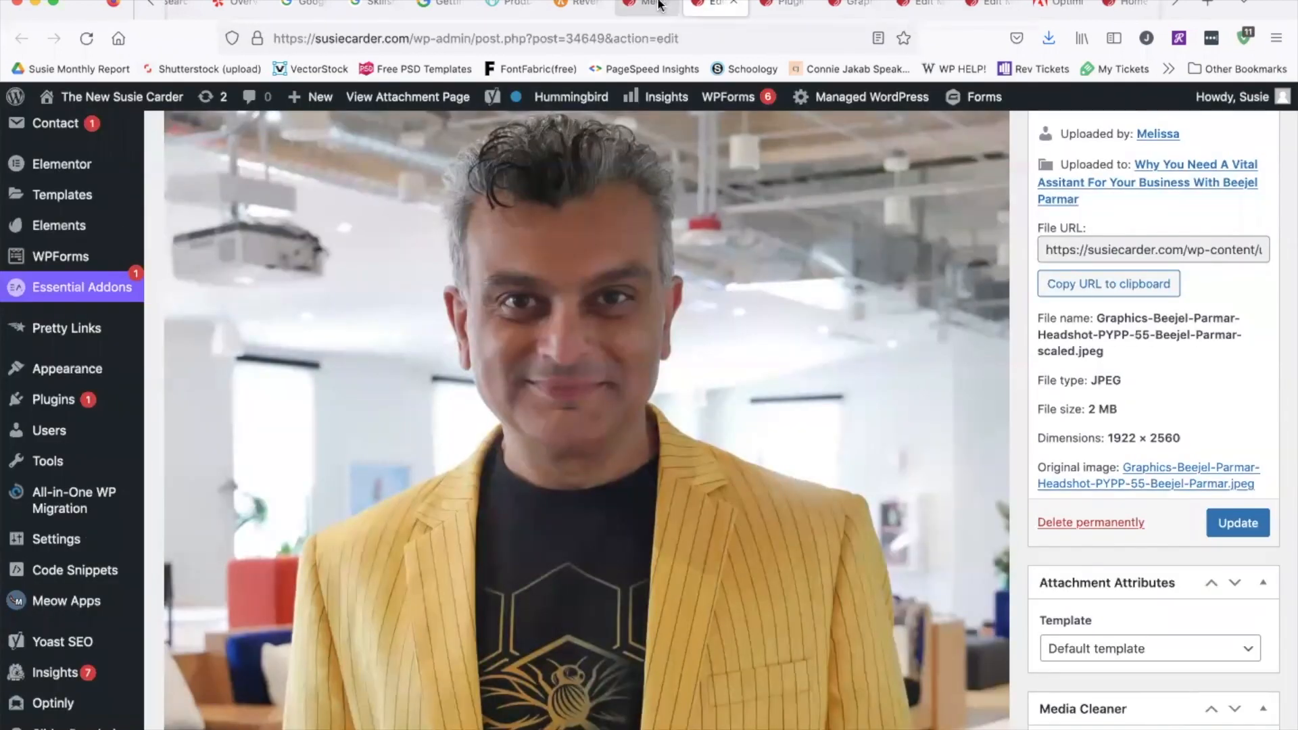
mouse_move(653, 7)
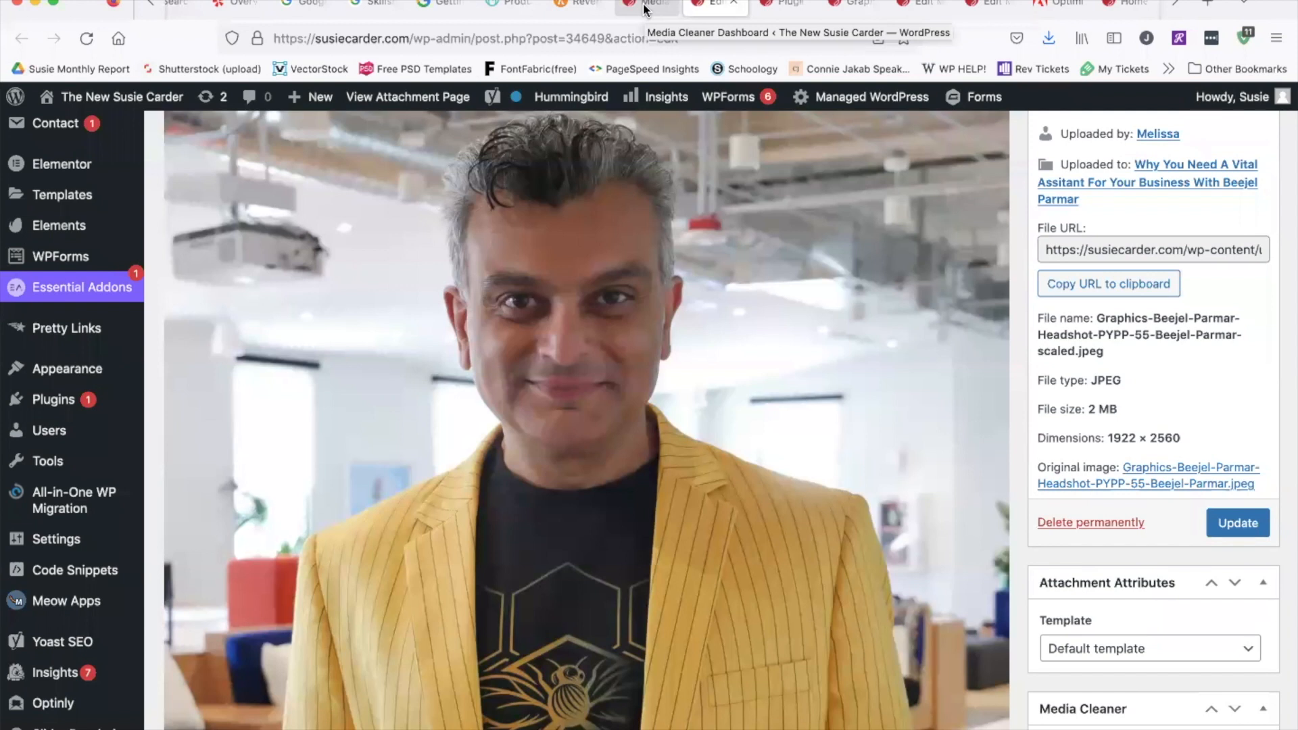
mouse_move(715, 210)
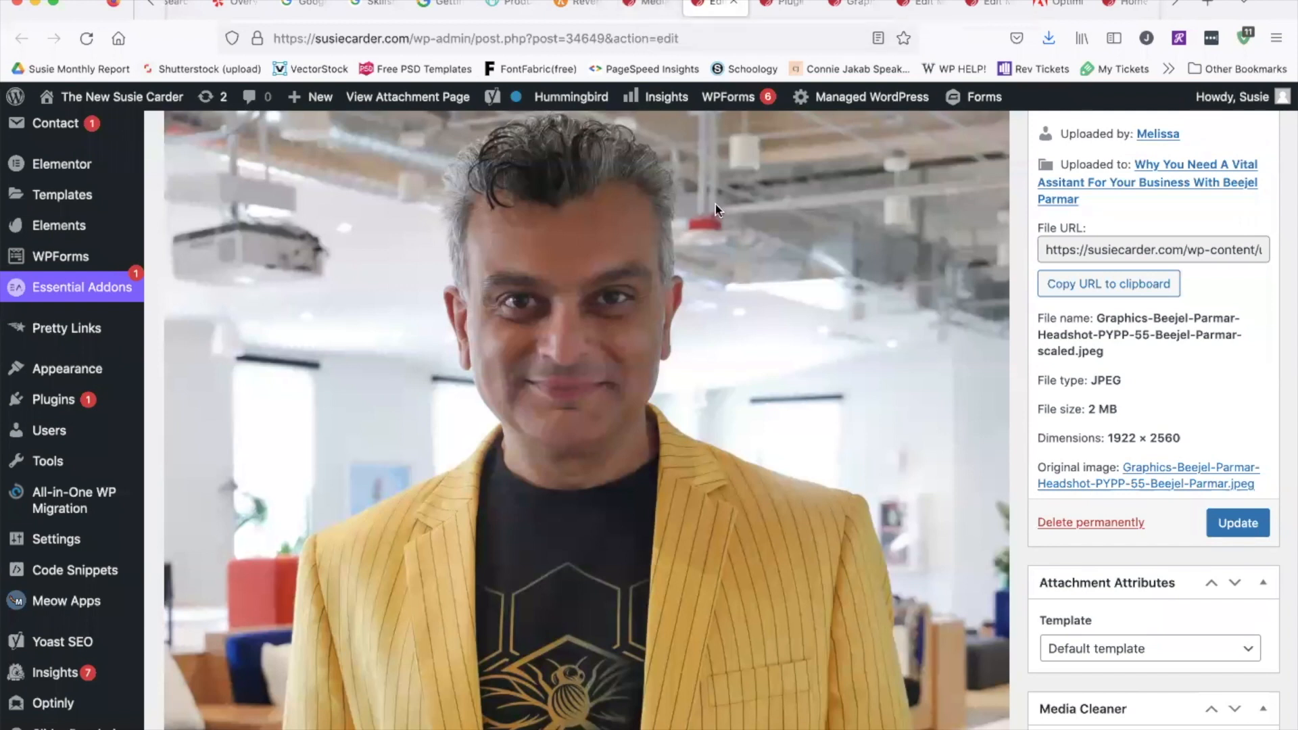
- Check the Beejel Parmar headshot's file name, 2 MB size and 1922 × 2560 dimensions
scroll("up", 3)
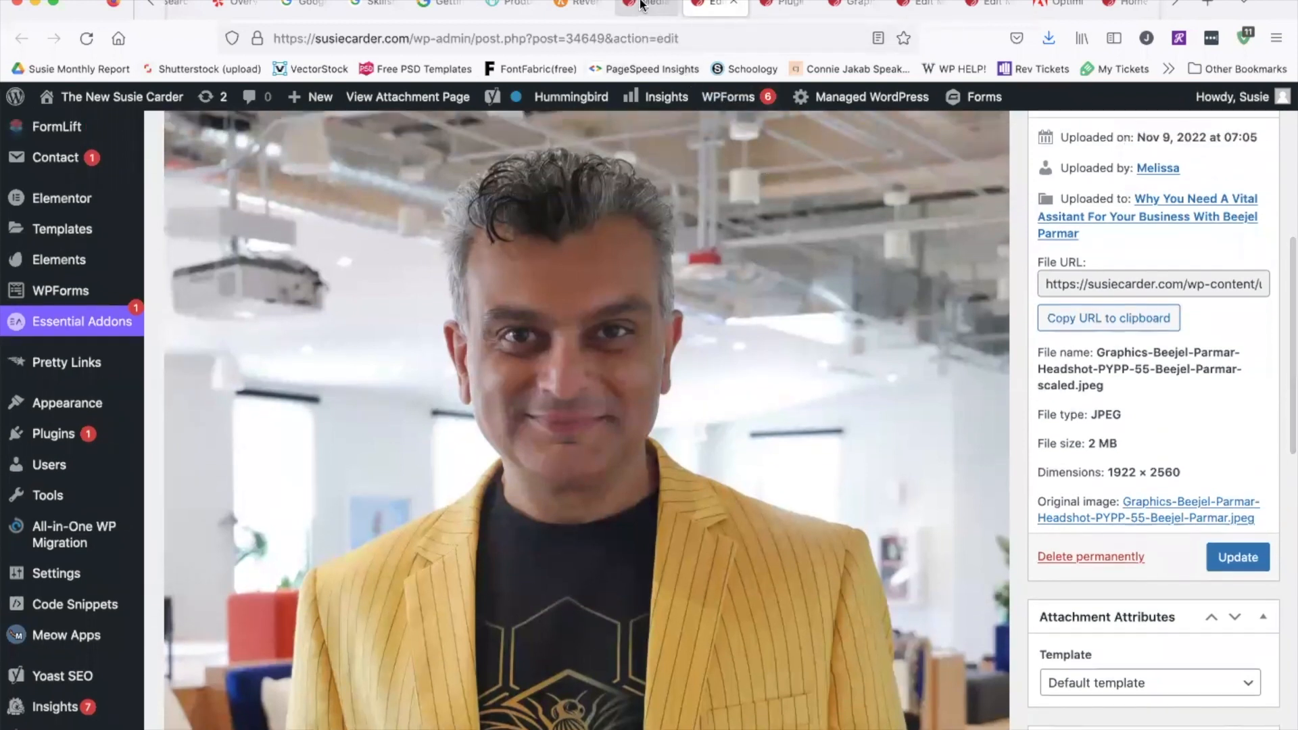
mouse_move(609, 548)
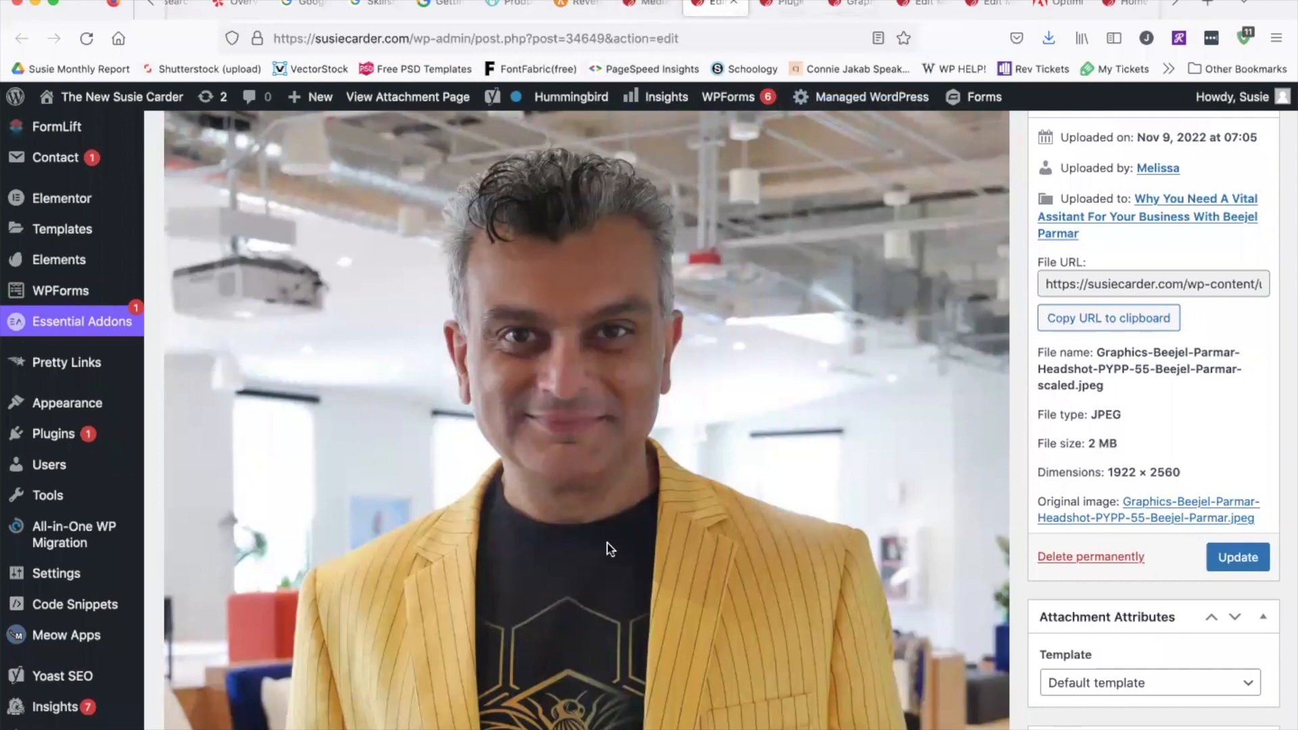
mouse_move(807, 531)
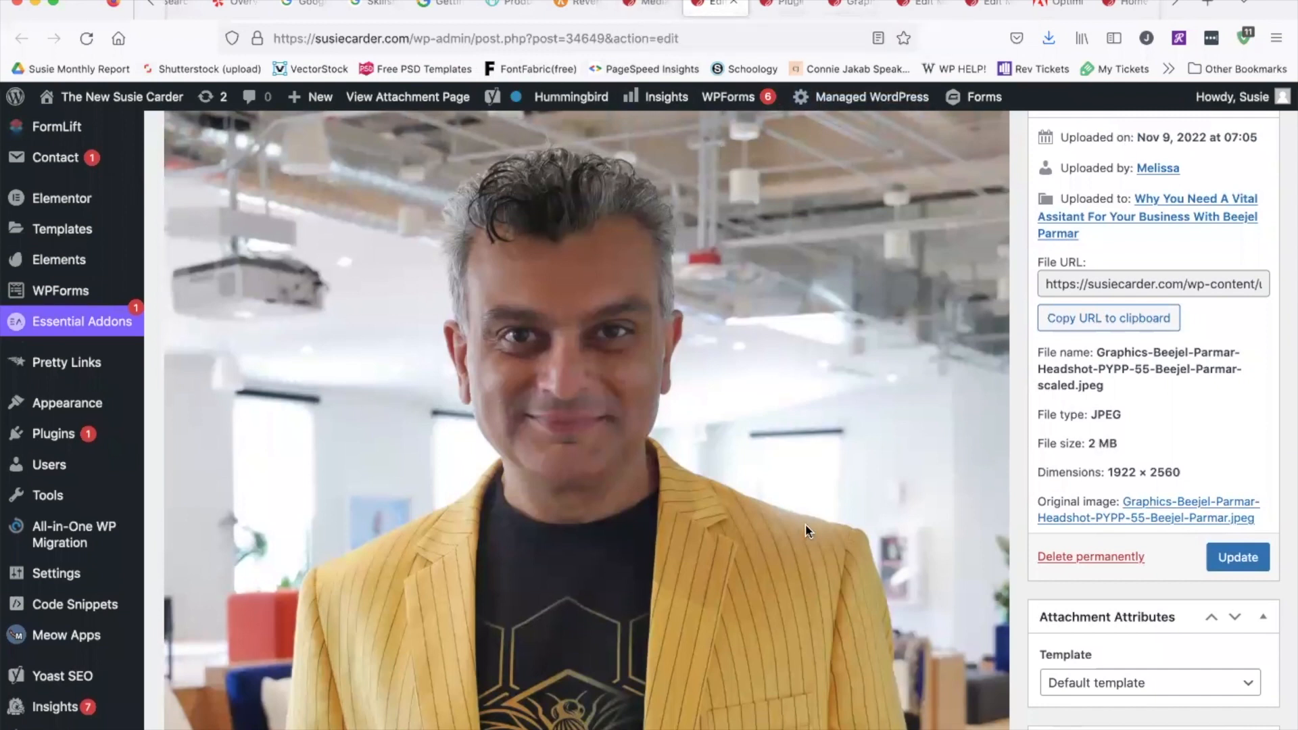
mouse_move(697, 536)
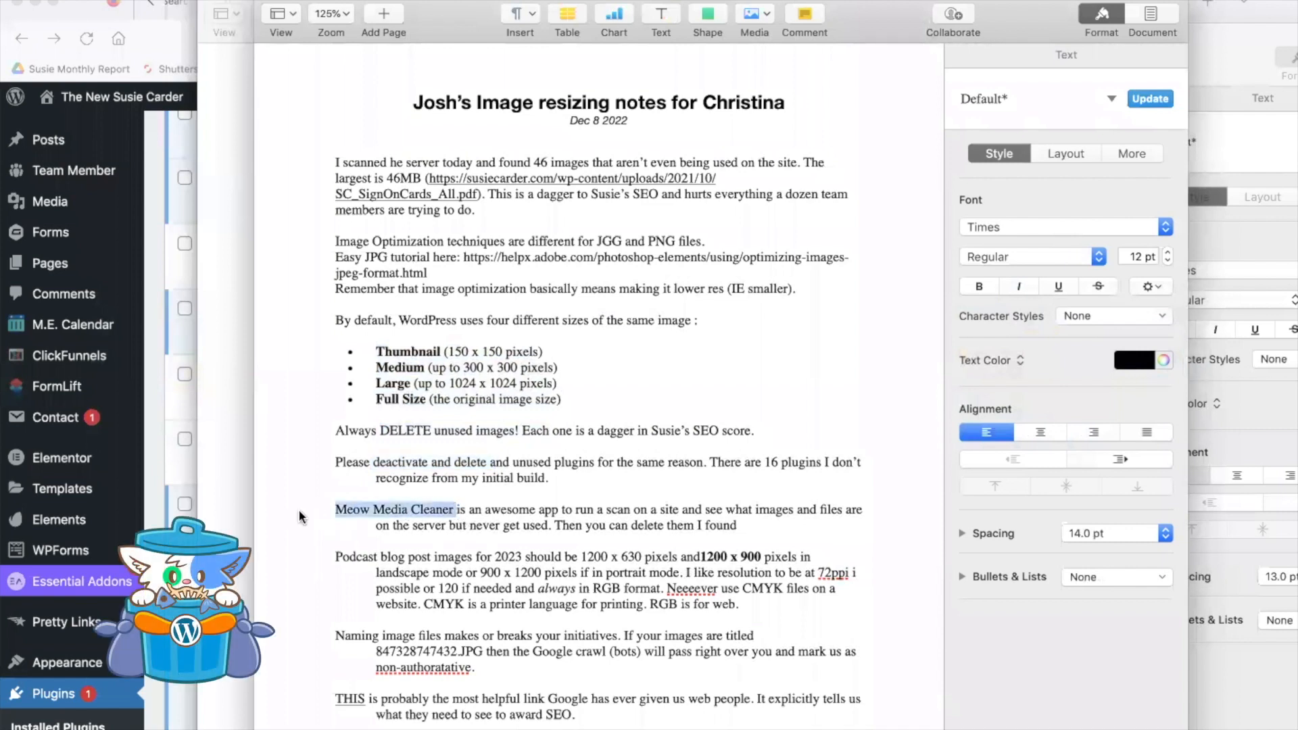
- Highlight the 1200 × 630 and 1200 × 900 podcast image sizes in the Pages notes
scroll("down", 3)
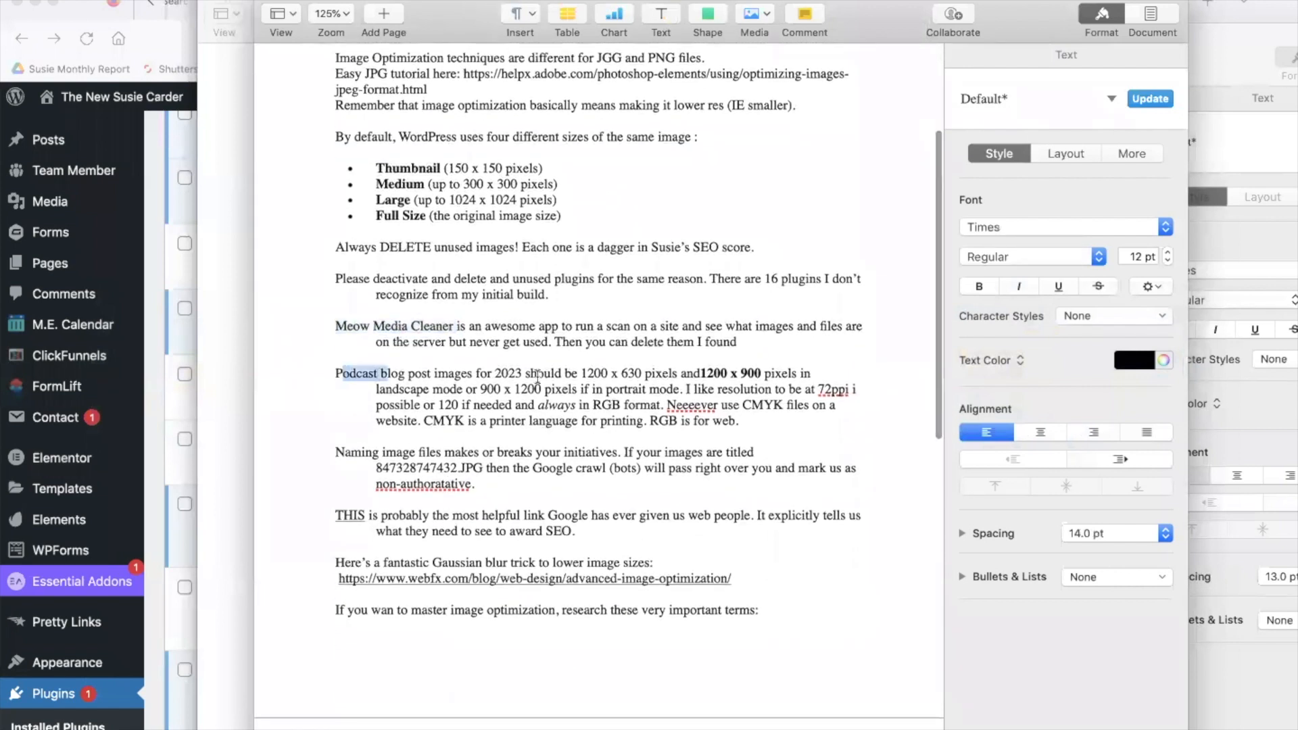
left_click(582, 373)
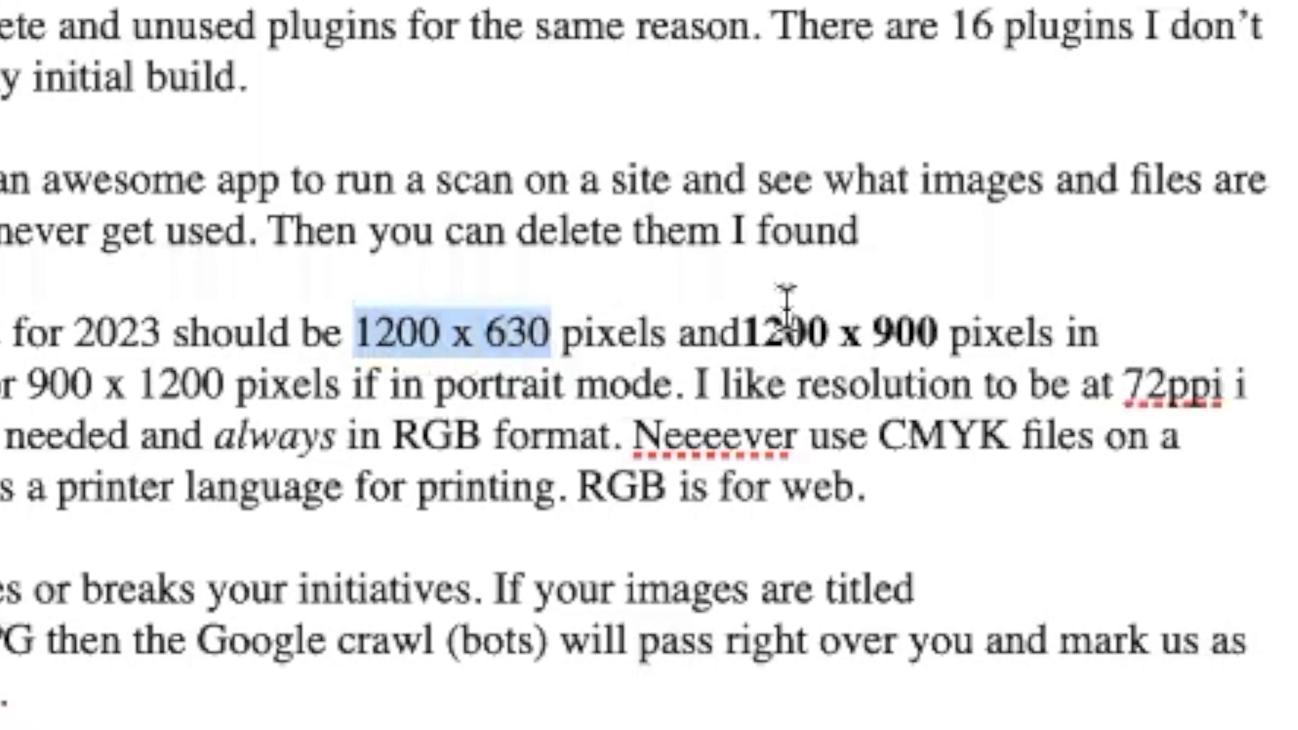
left_click(944, 332)
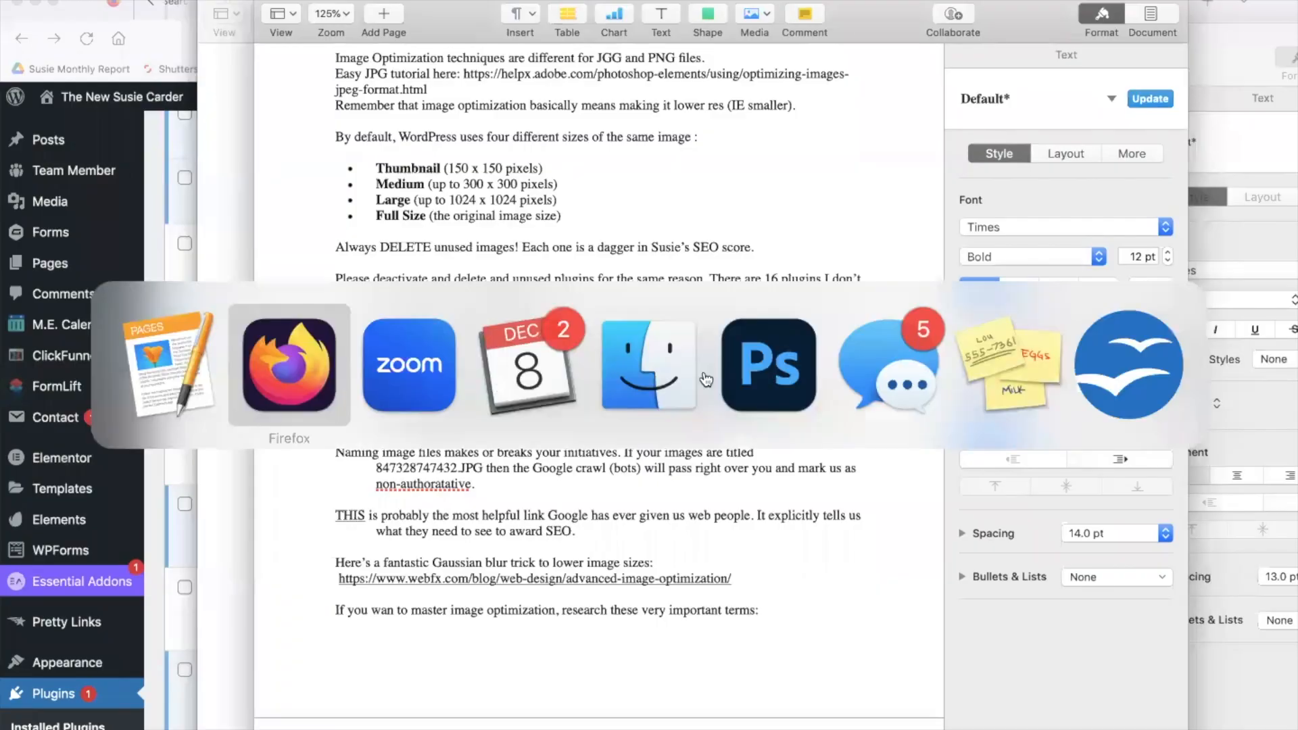
left_click(766, 366)
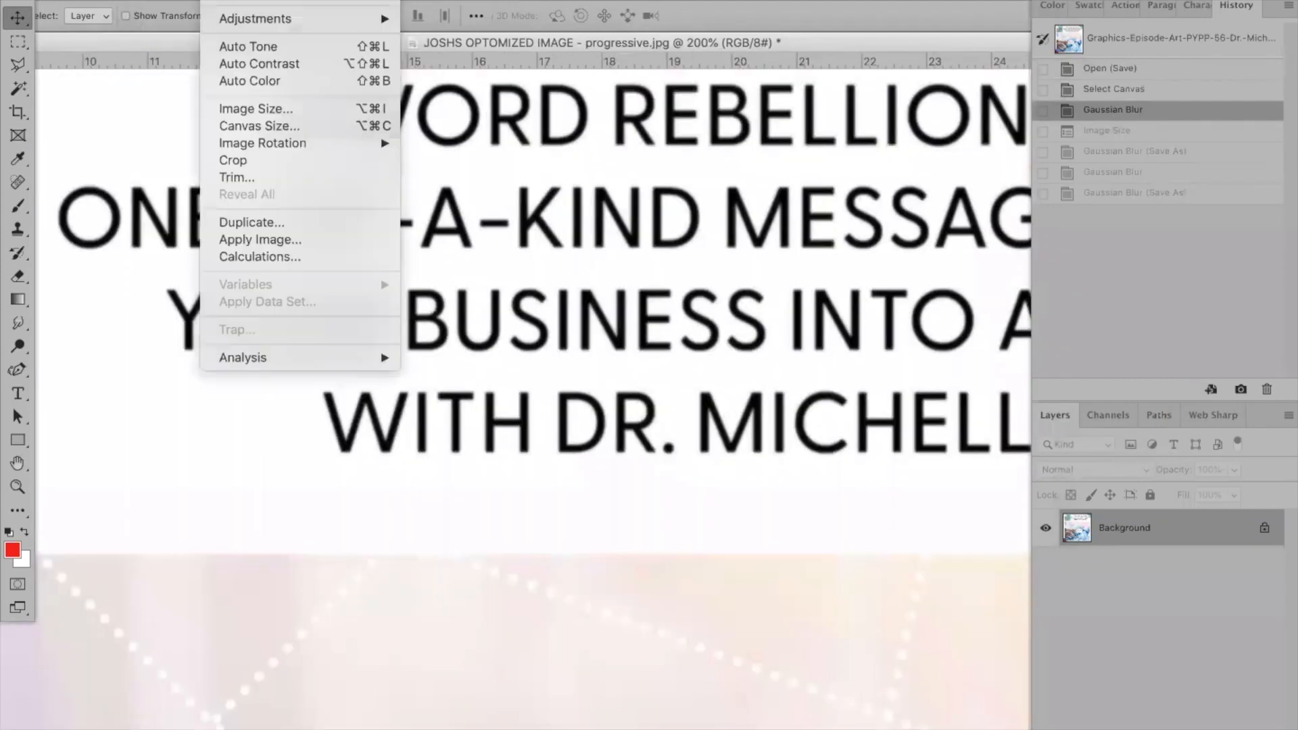
mouse_move(255, 109)
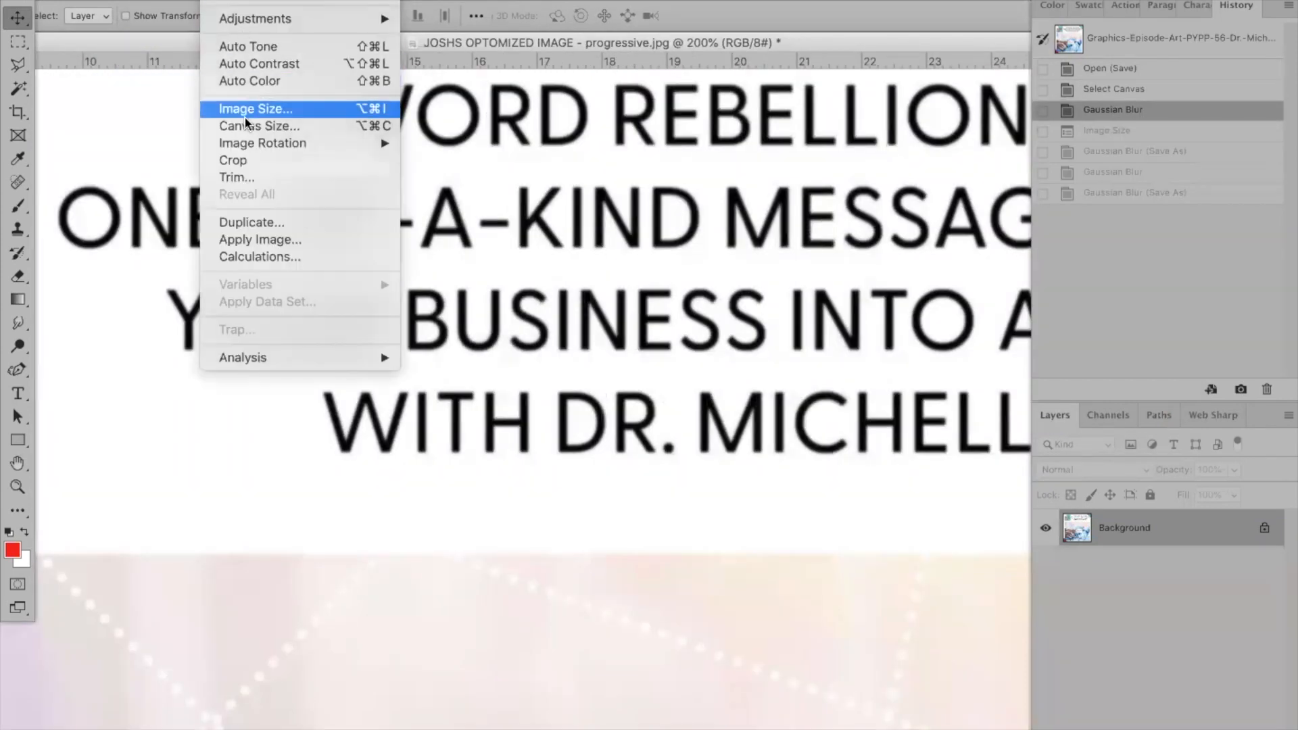
- Open Image Size for the 2560 × 2560 px, 72 ppi episode art and edit the width
left_click(255, 108)
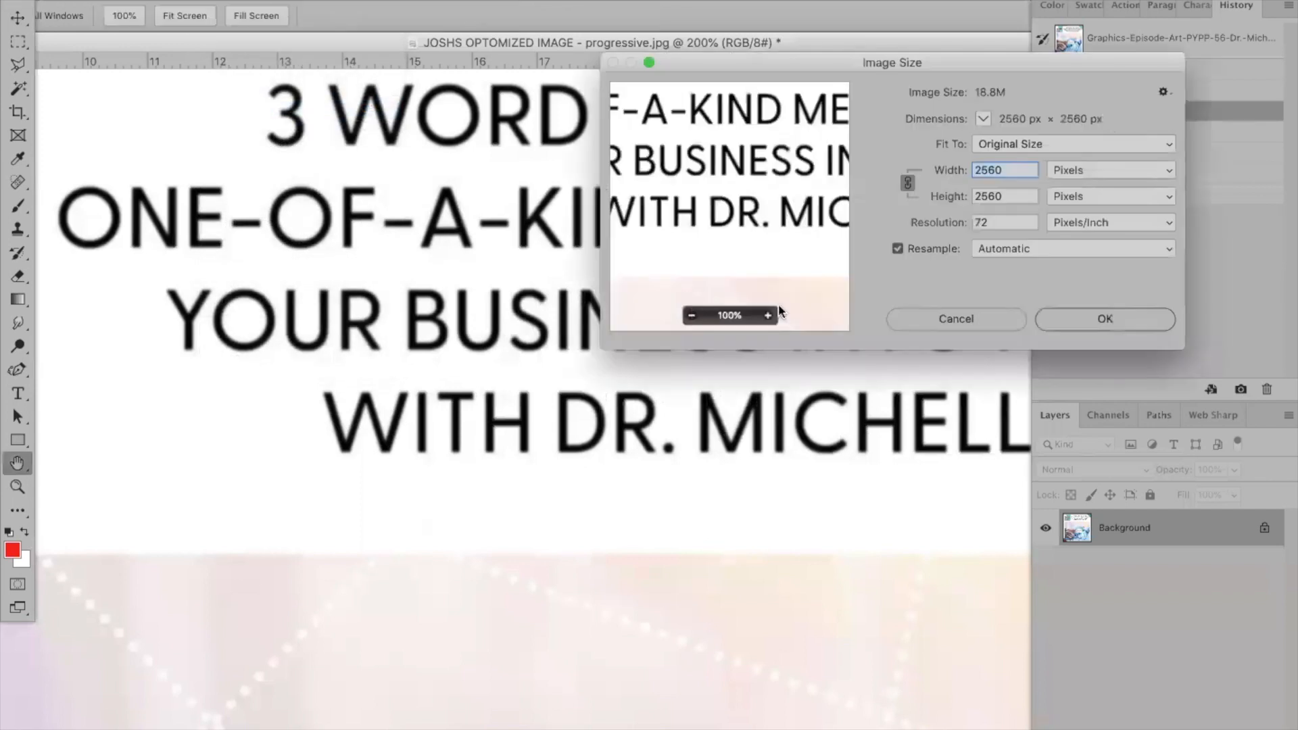
mouse_move(1060, 182)
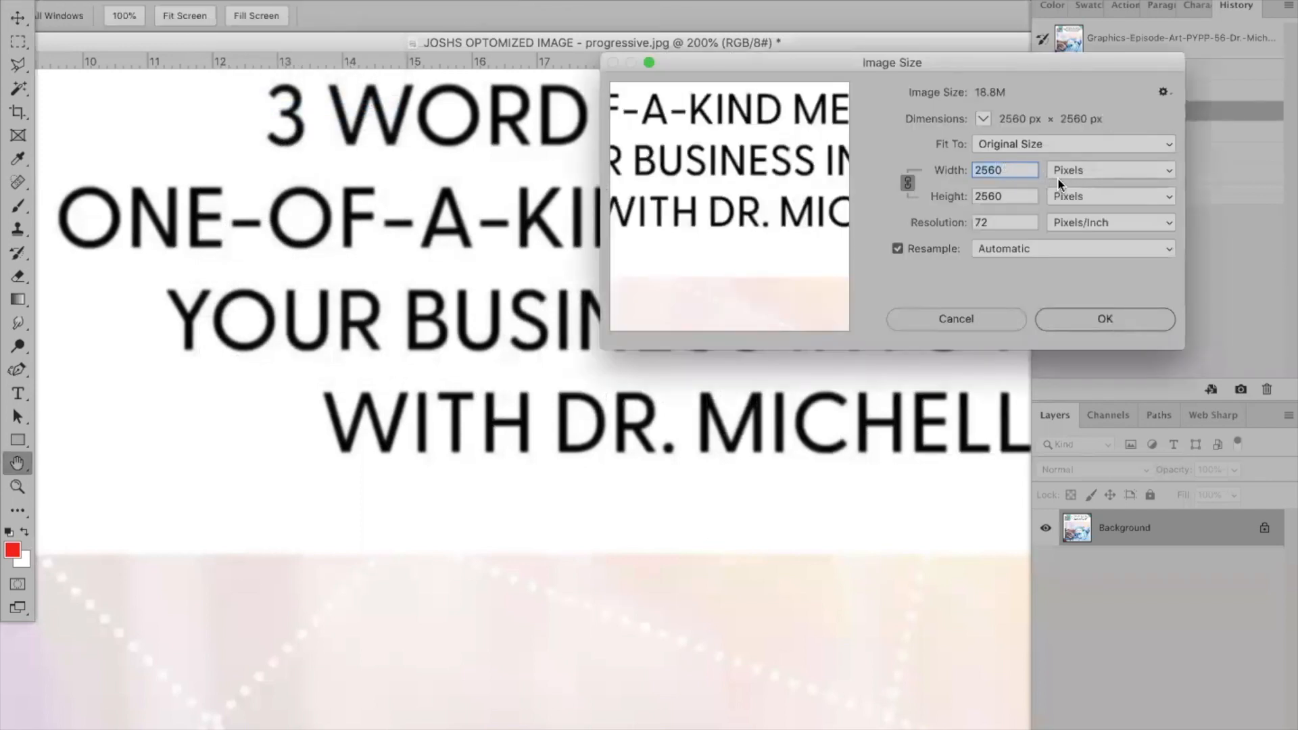
left_click(1004, 222)
type("1")
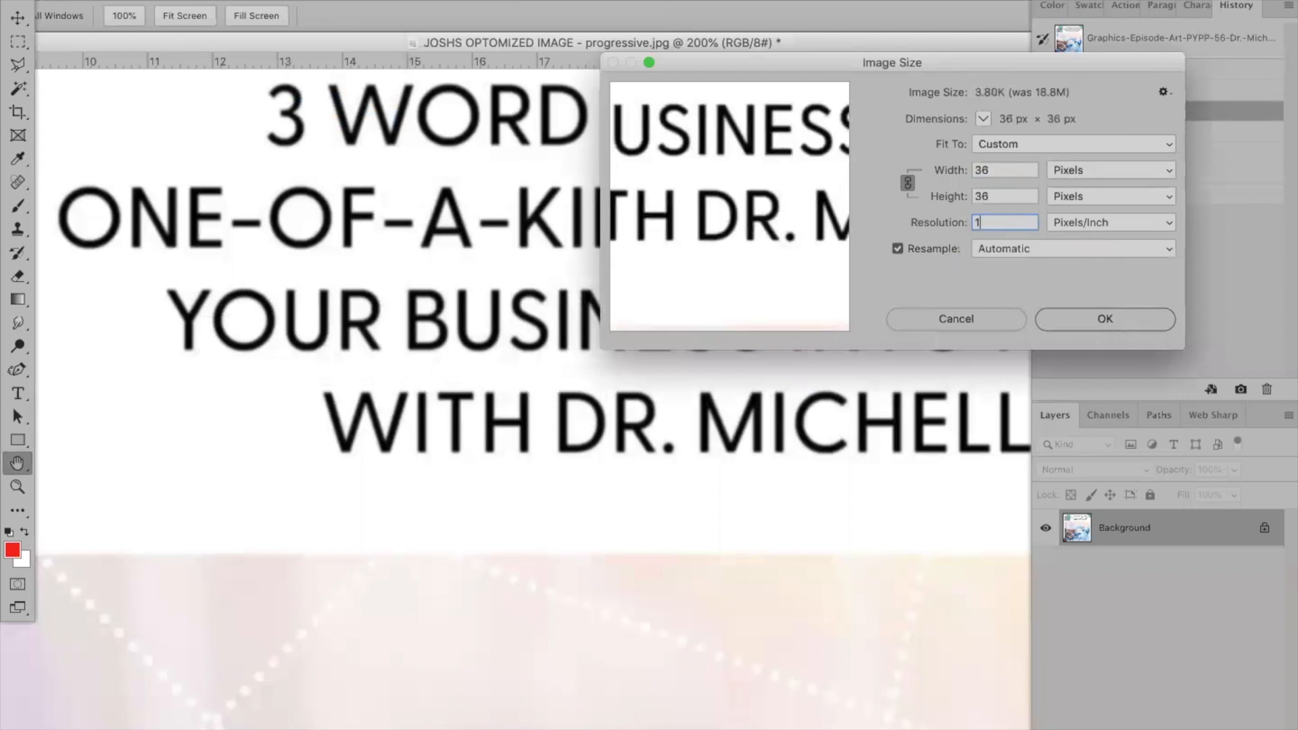
type("300")
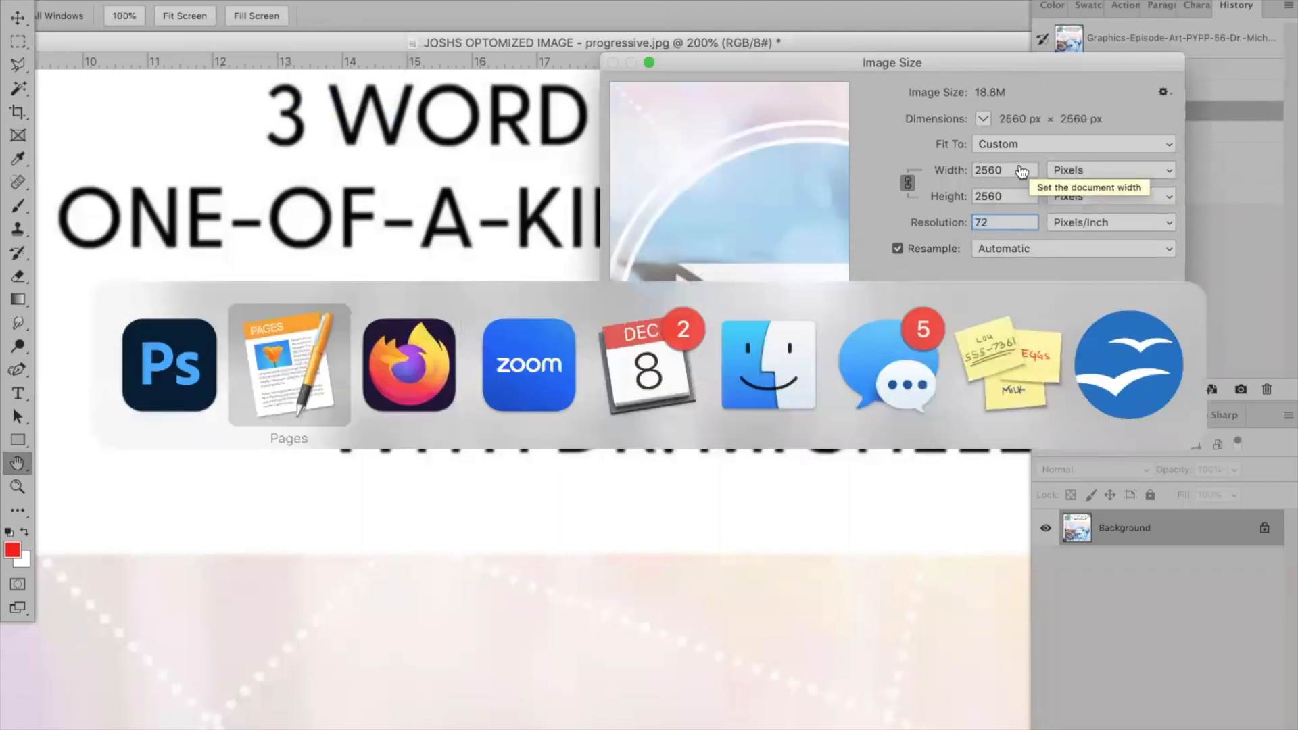
left_click(288, 365)
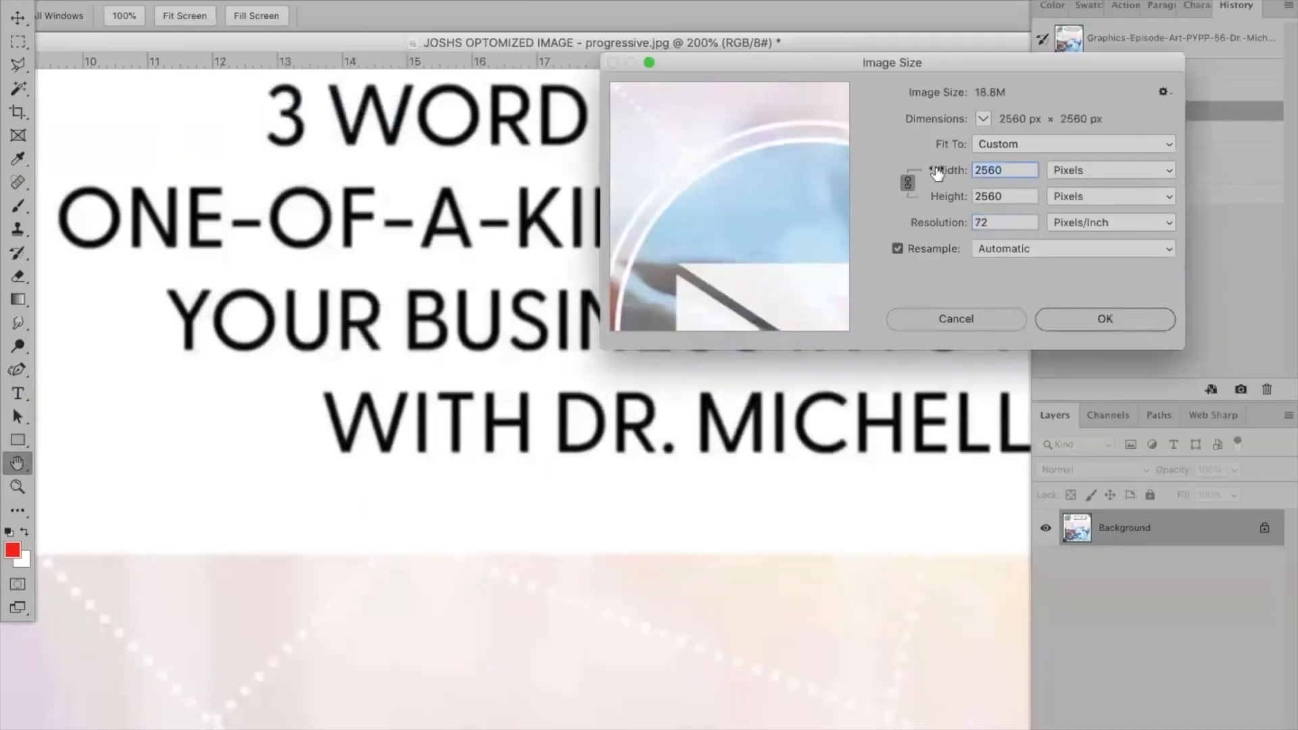
mouse_move(981, 100)
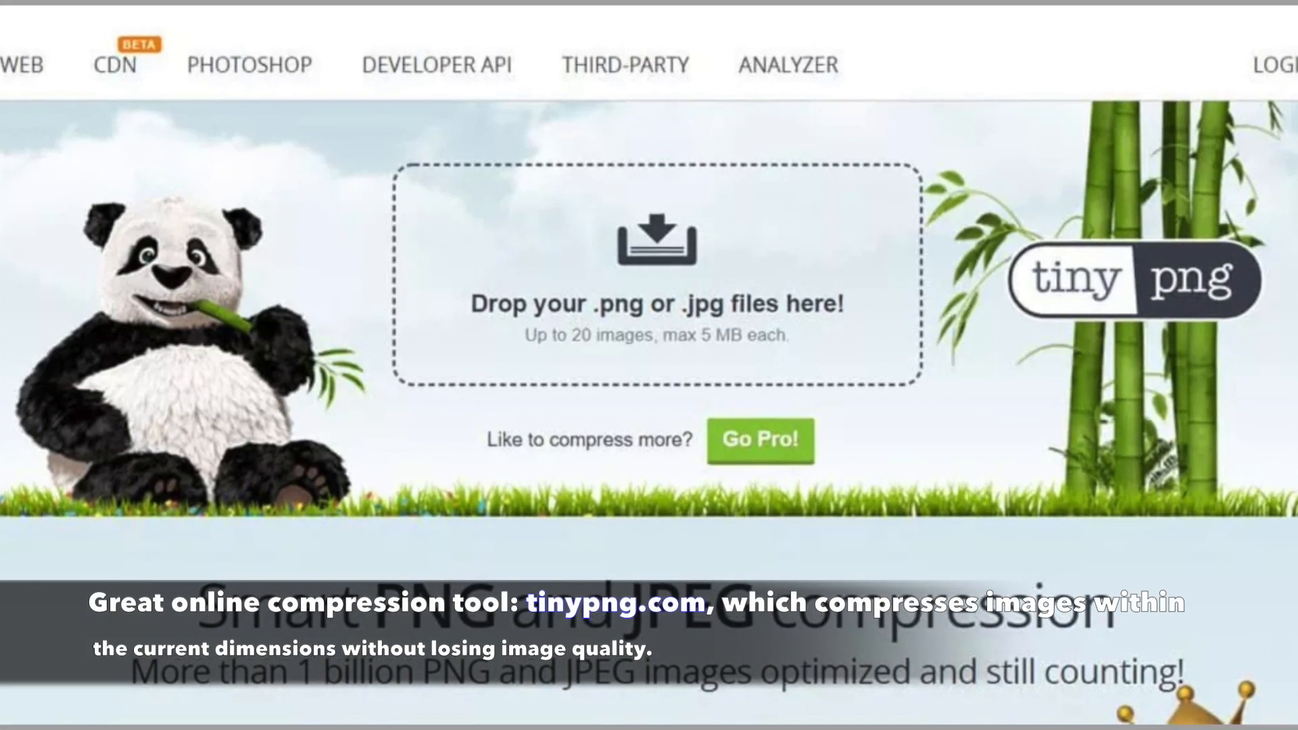
- Scroll TinyPNG's page with its drop zone for .png and .jpg files
scroll("down", 3)
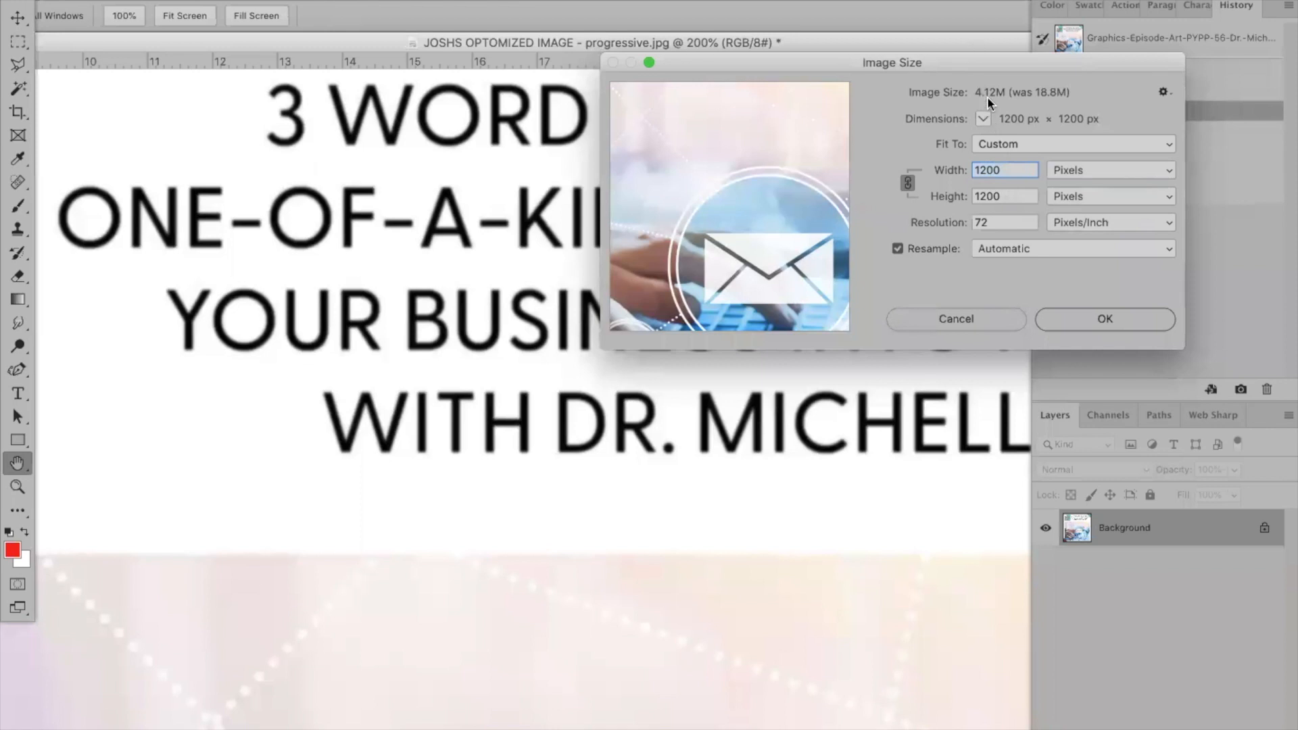
mouse_move(1076, 324)
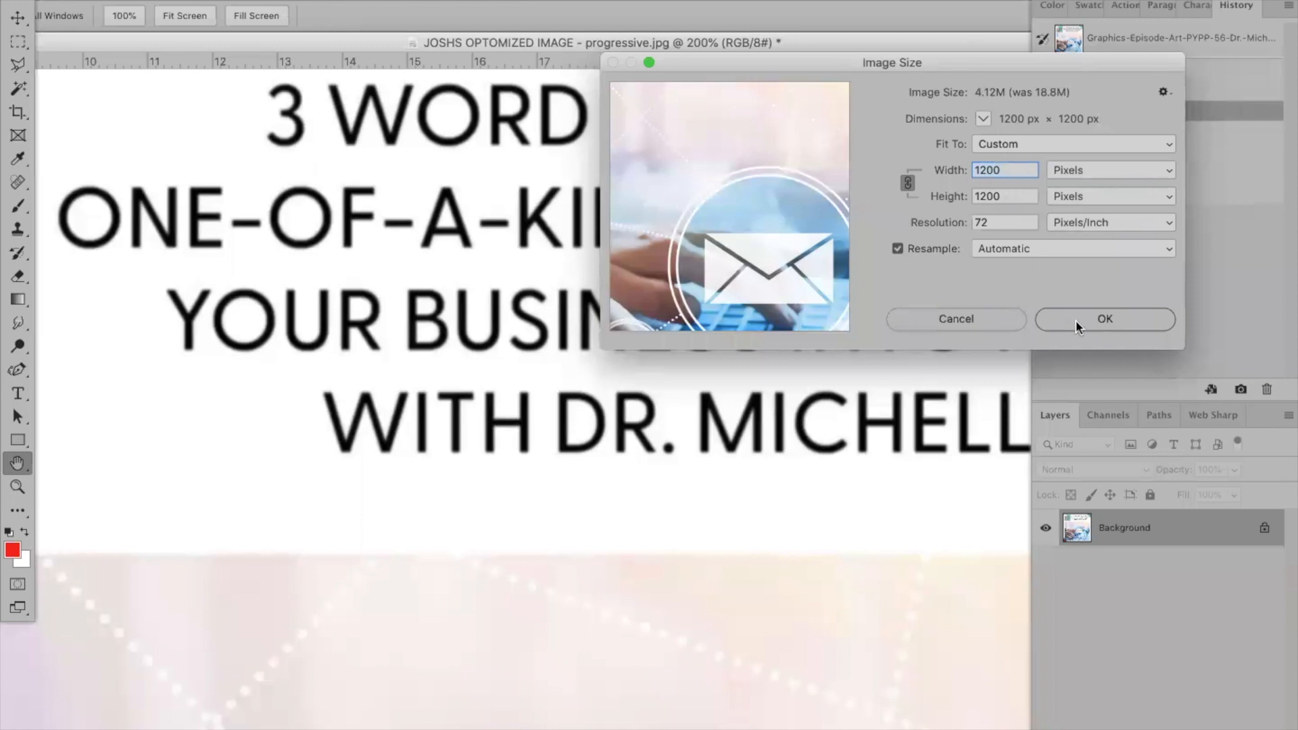
mouse_move(1001, 101)
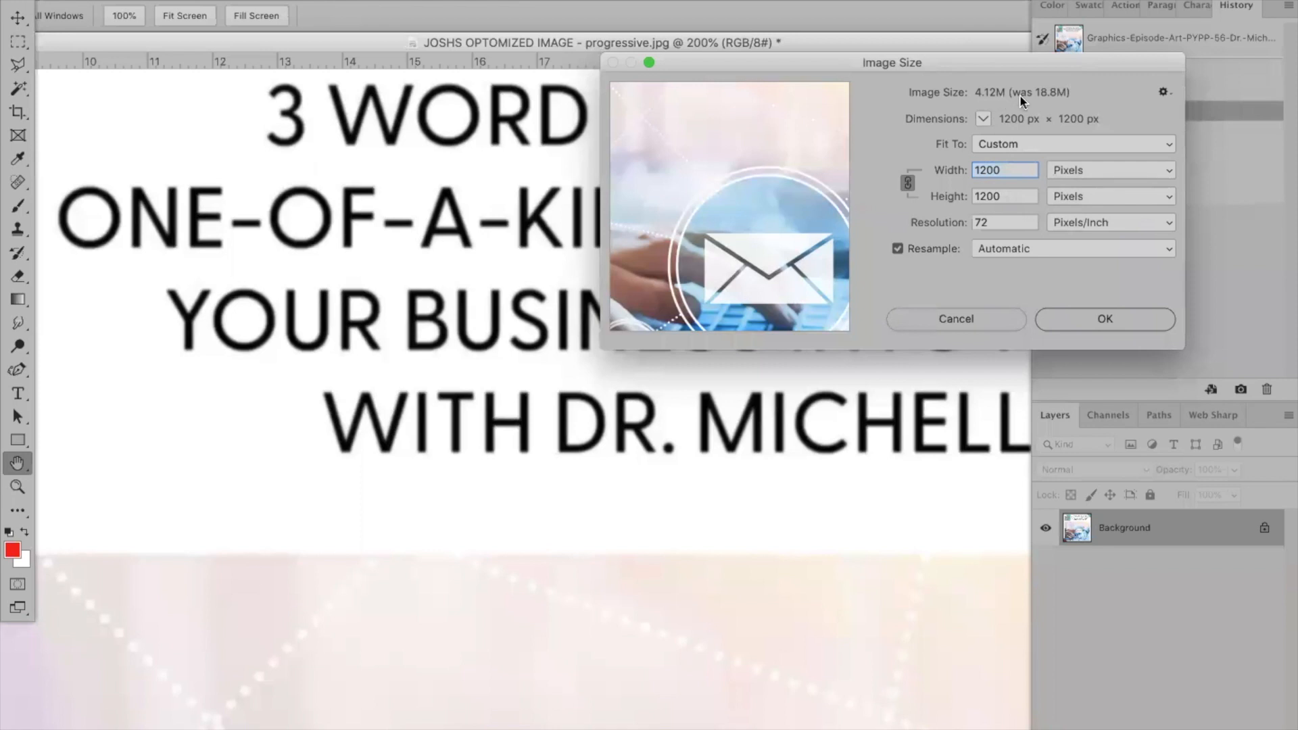
mouse_move(1104, 321)
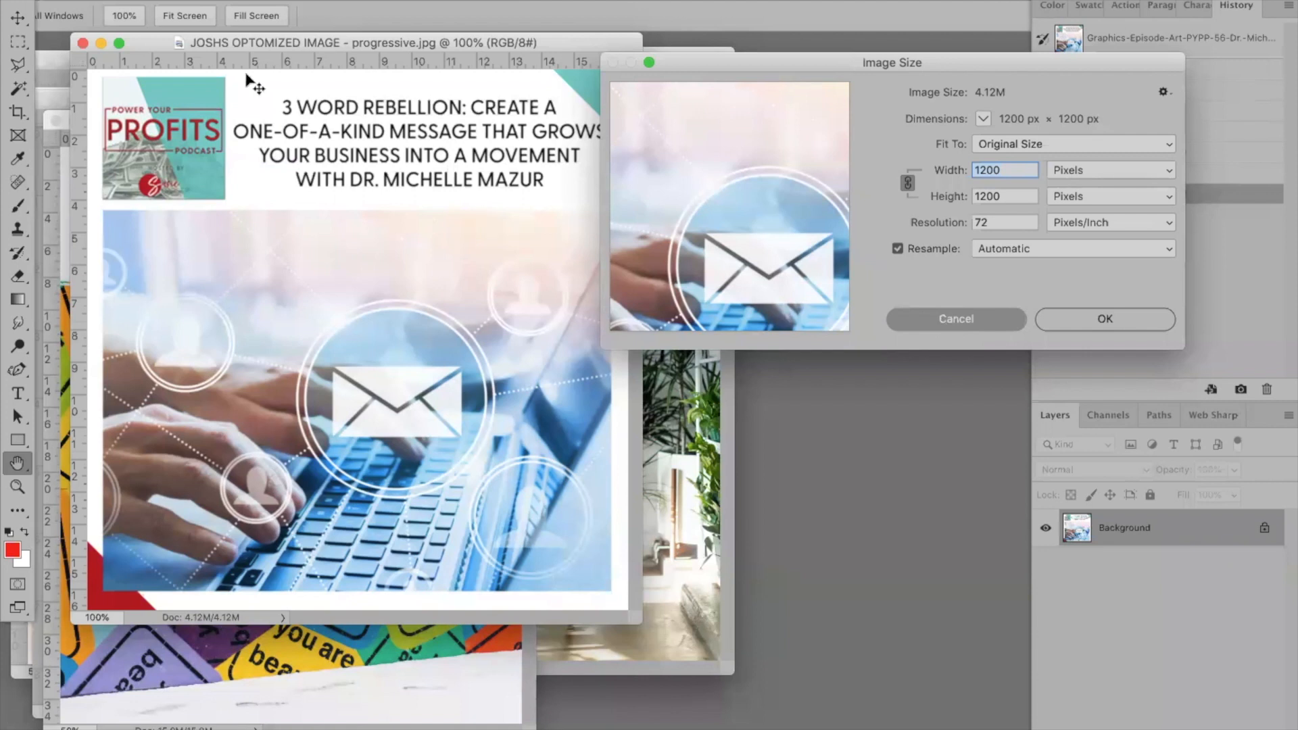
left_click(1104, 318)
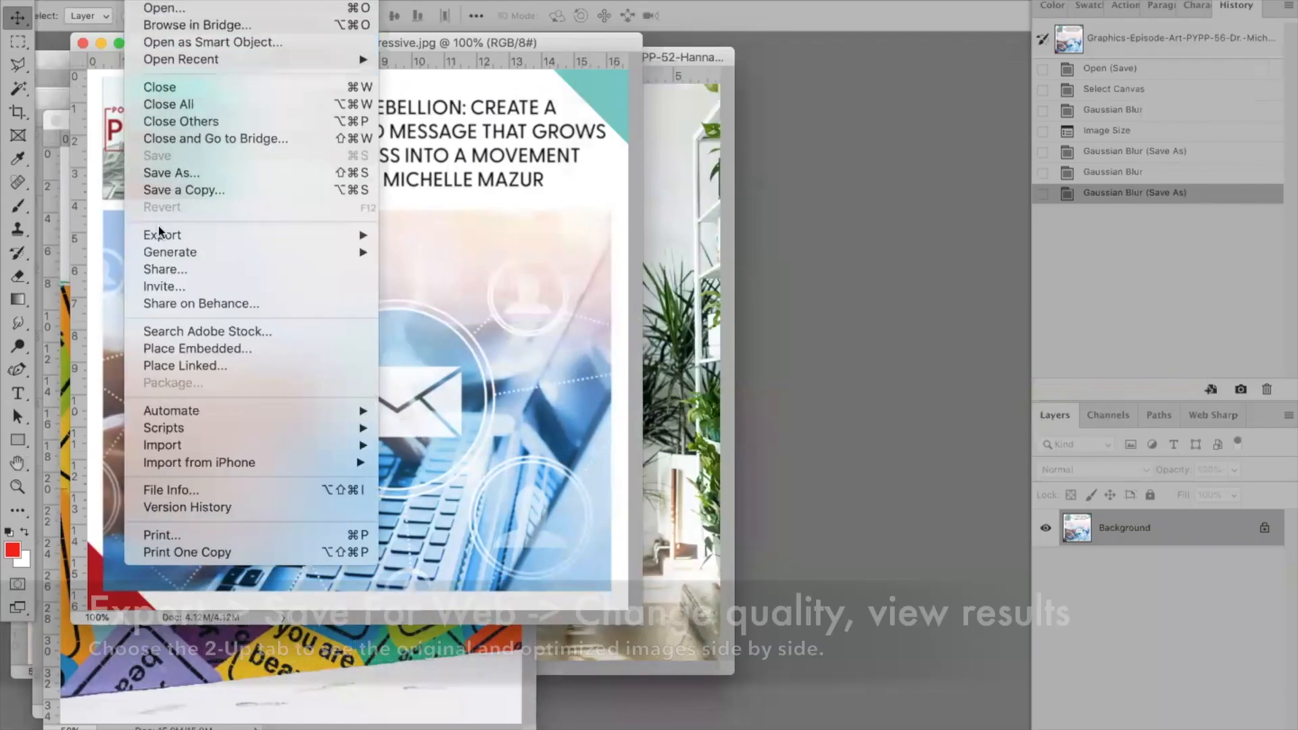
mouse_move(162, 235)
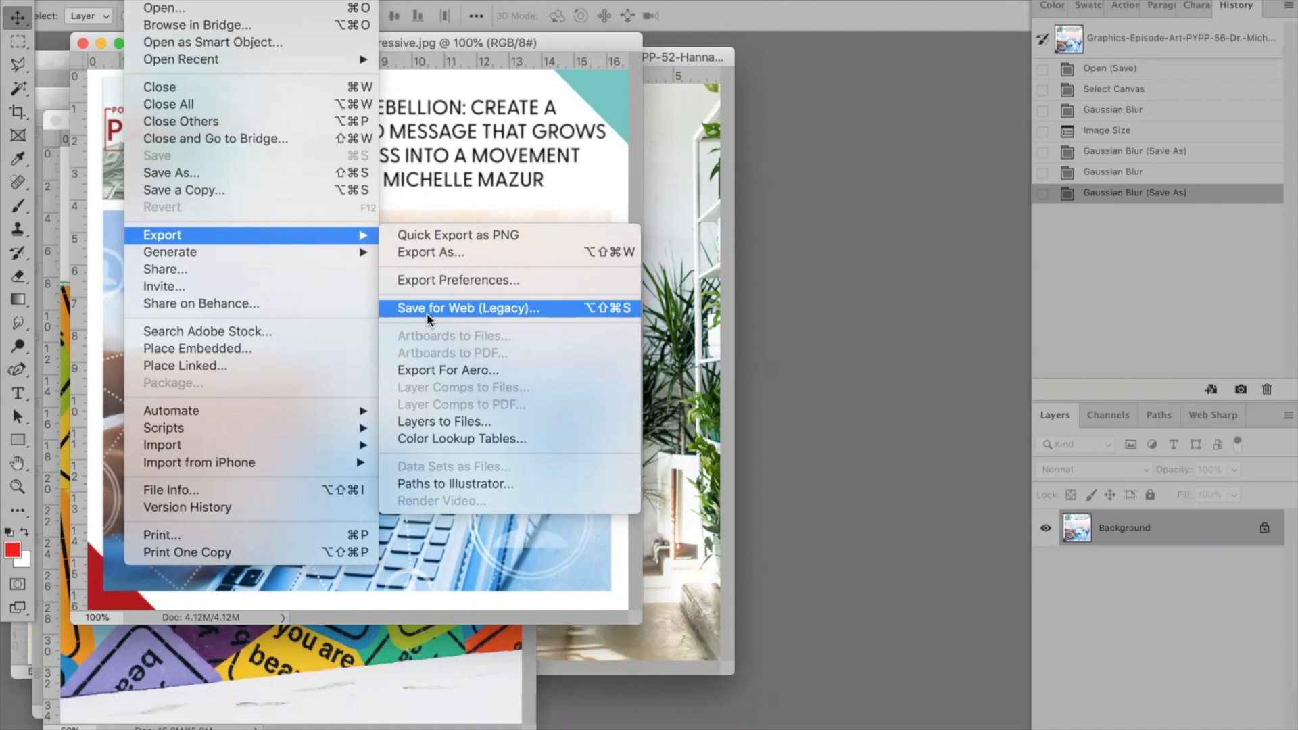
mouse_move(563, 320)
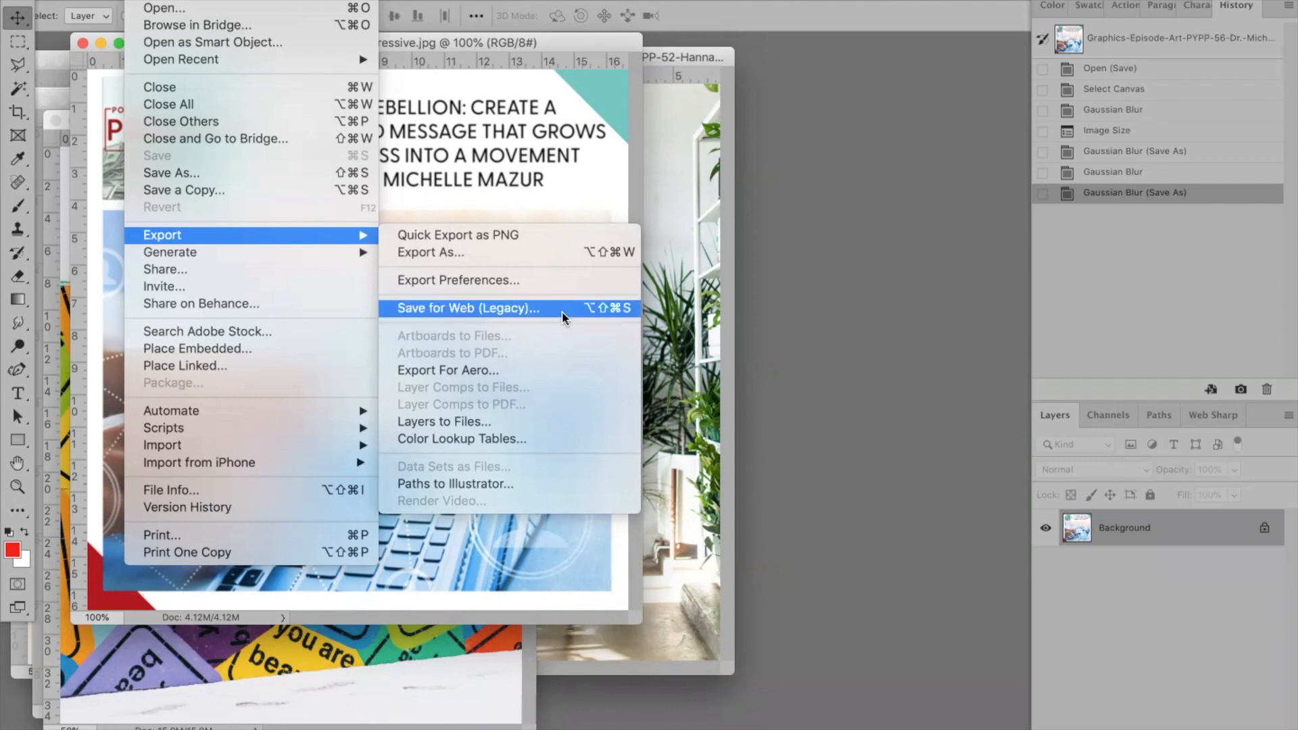
mouse_move(490, 313)
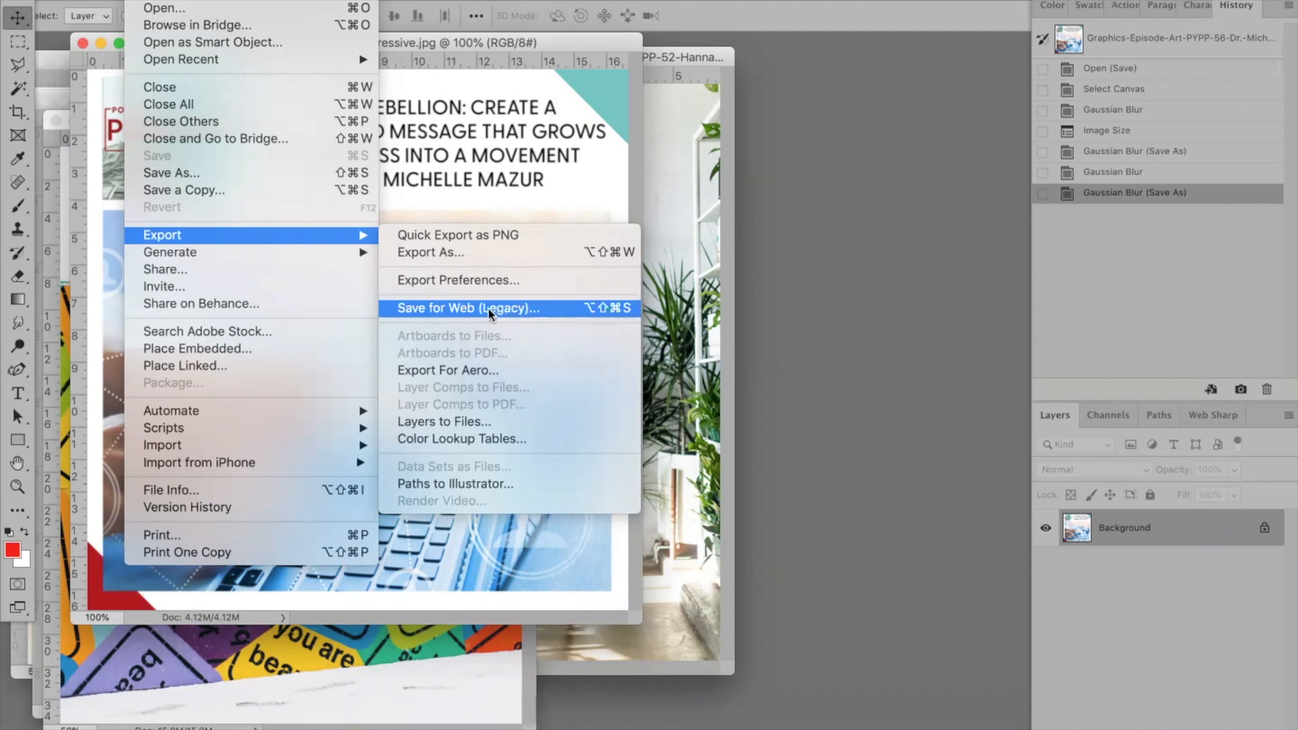
- Open Save for Web (Legacy) for the 1200 × 1200 episode art
left_click(467, 308)
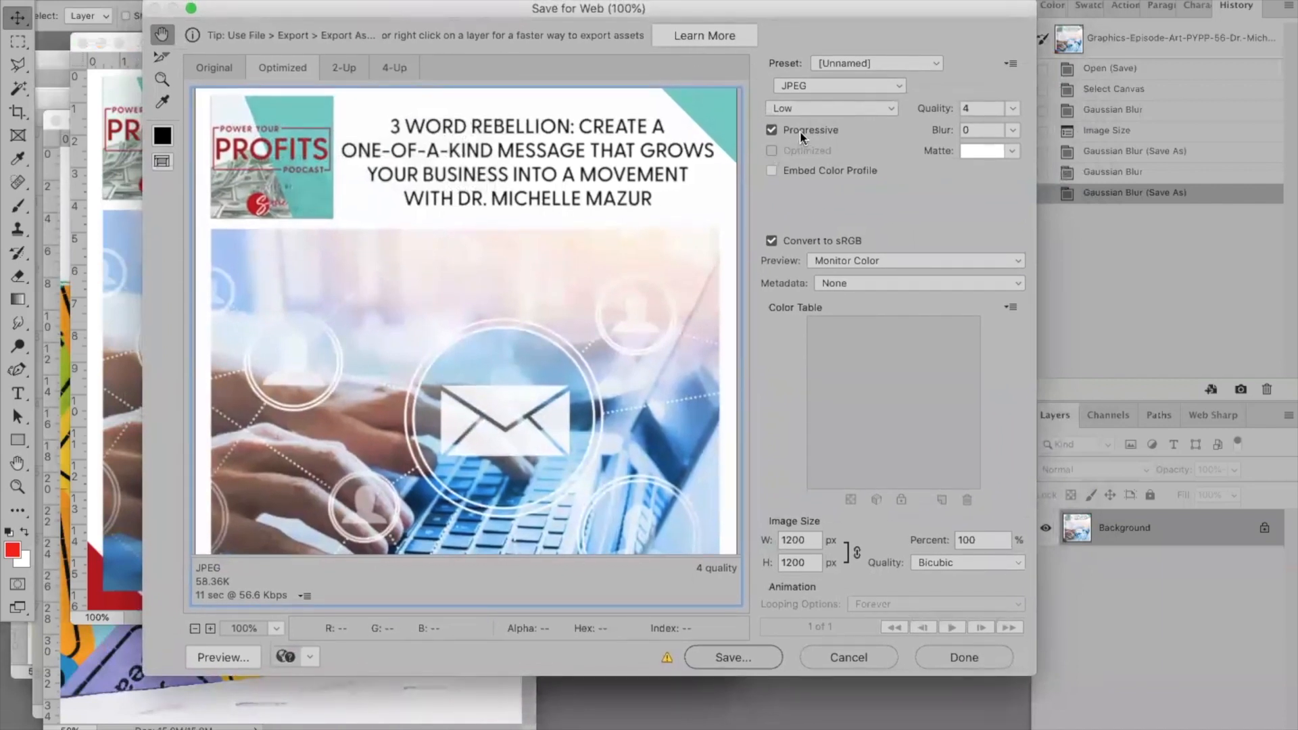
- Switch the web JPEG from Progressive to Optimized and raise Quality to 12
left_click(771, 150)
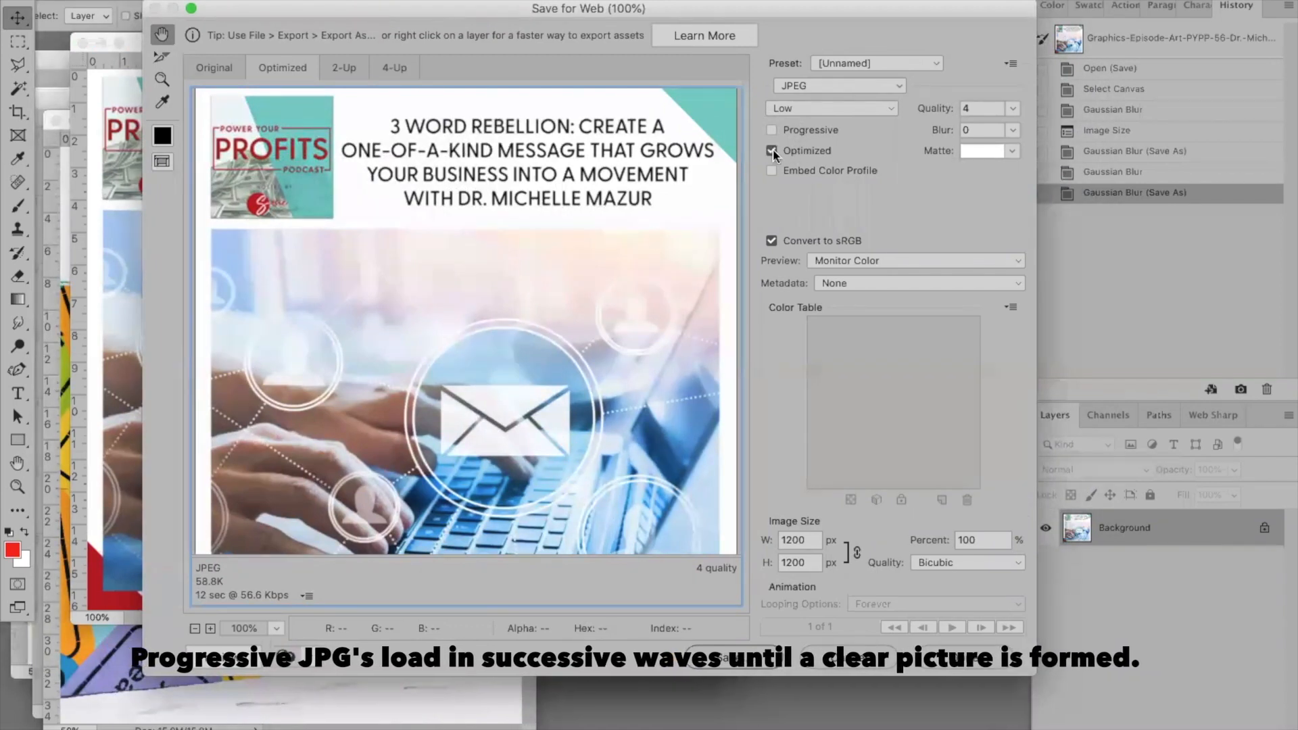
mouse_move(772, 129)
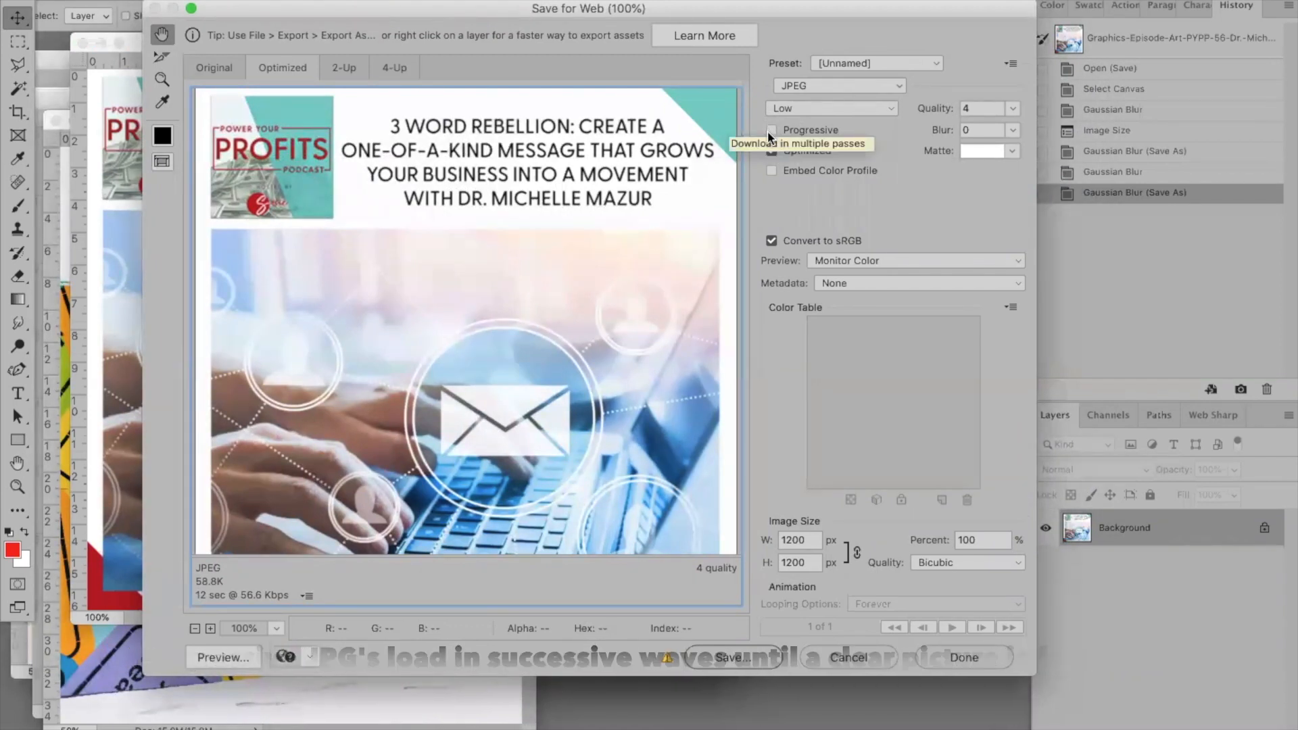
left_click(772, 150)
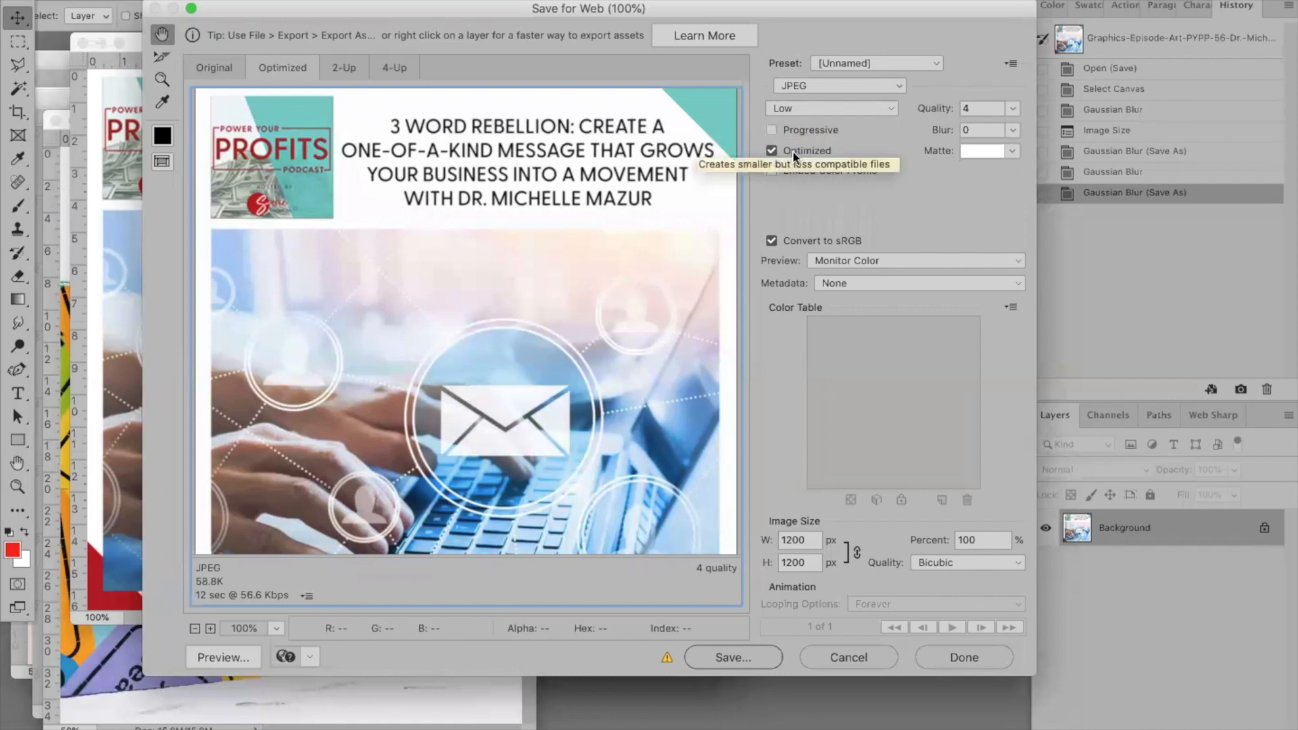
mouse_move(1011, 112)
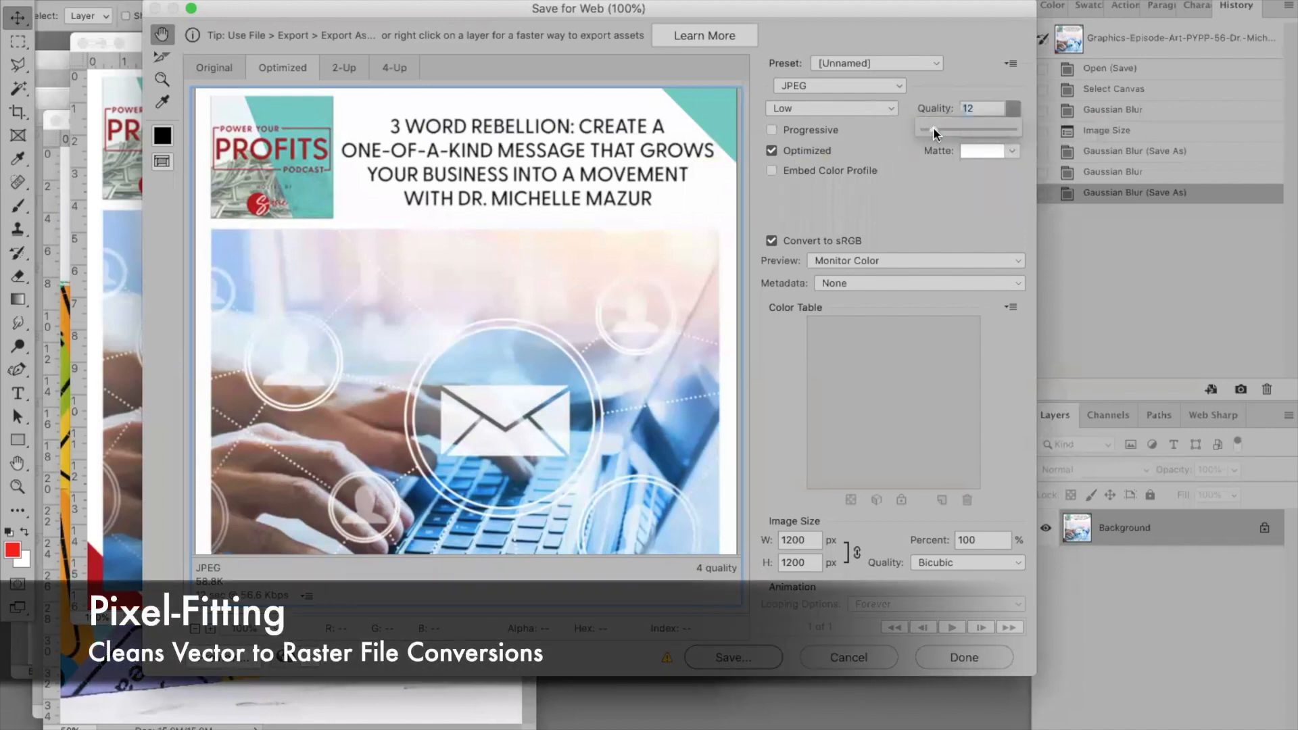
left_click(934, 129)
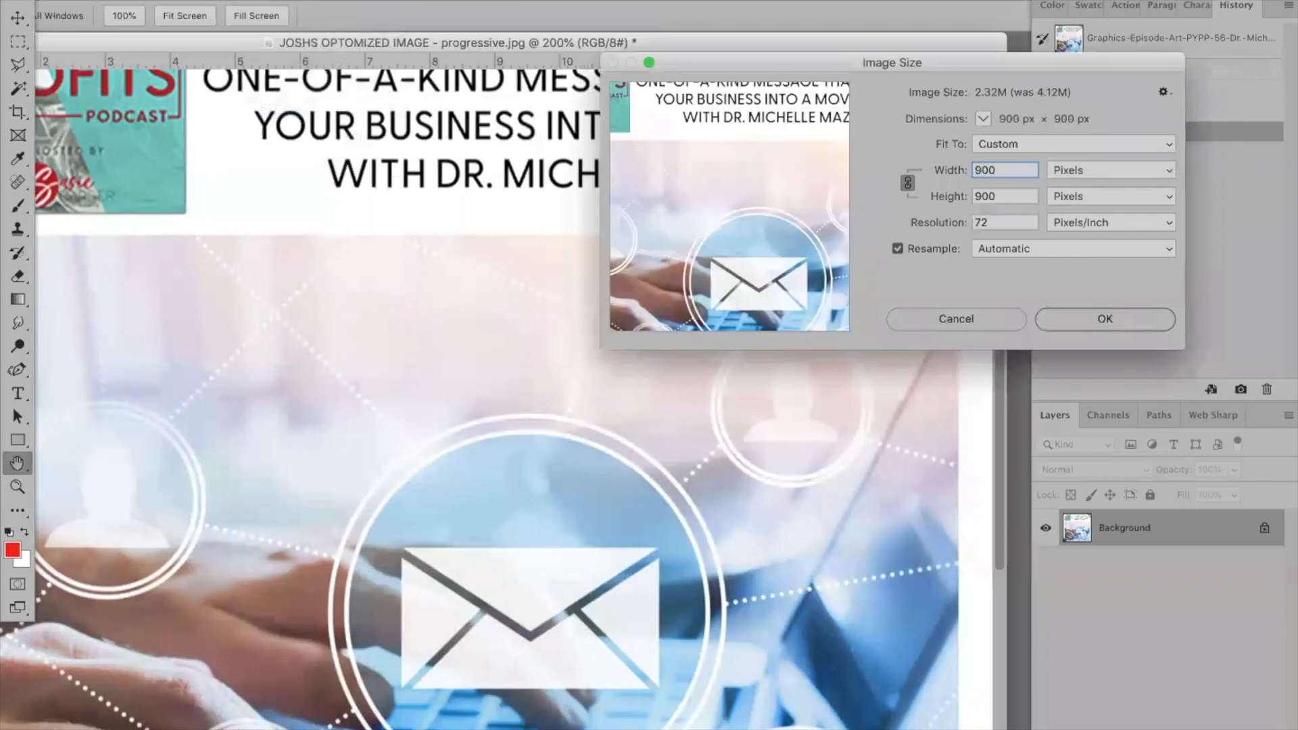
- Apply the 900 × 900 pixel Image Size change, bringing the document to 2.32 MB
left_click(1104, 318)
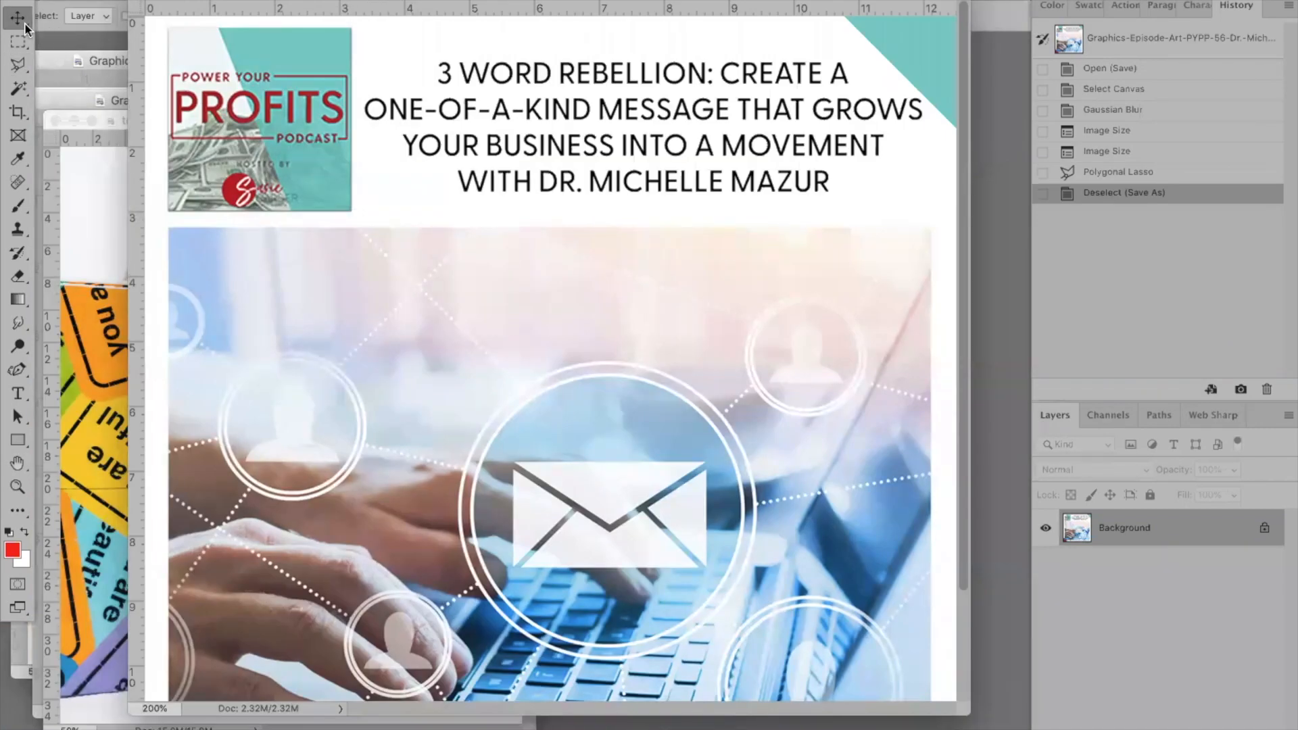
mouse_move(16, 16)
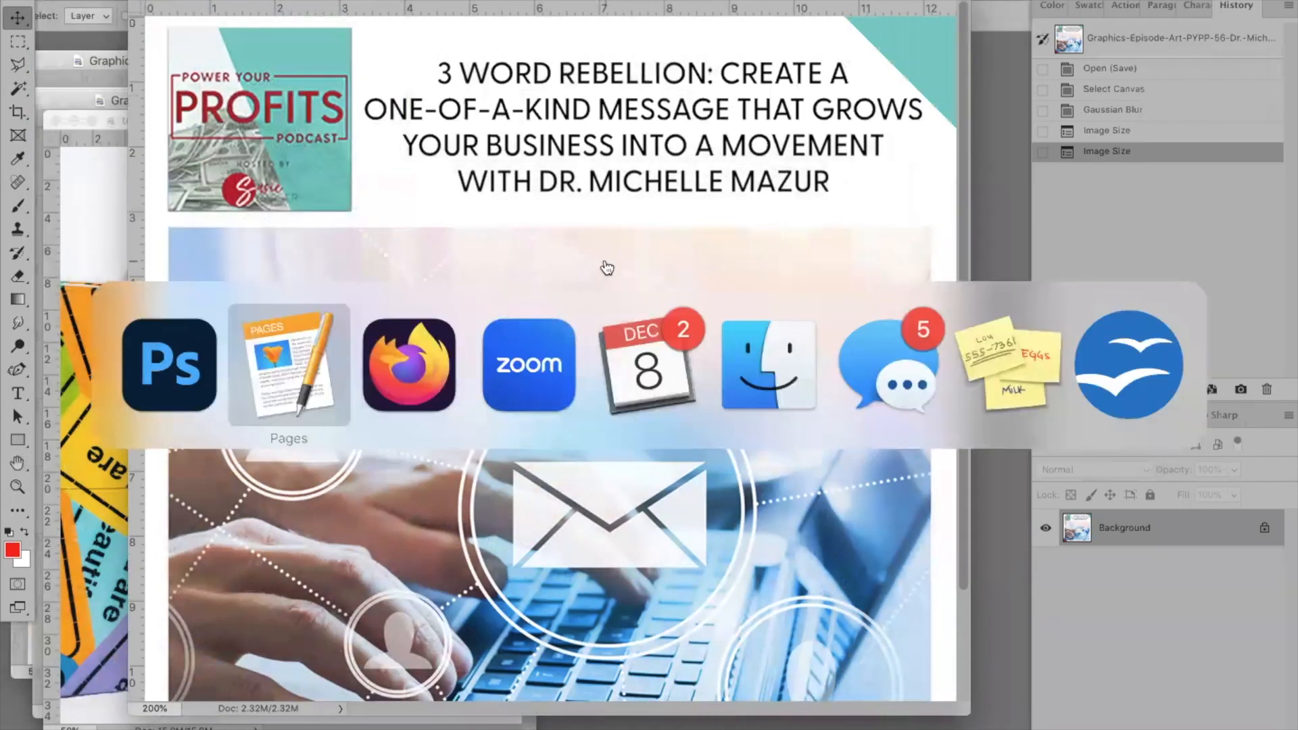
- Click out a zigzag Polygonal Lasso selection across the top of the photo
left_click(288, 365)
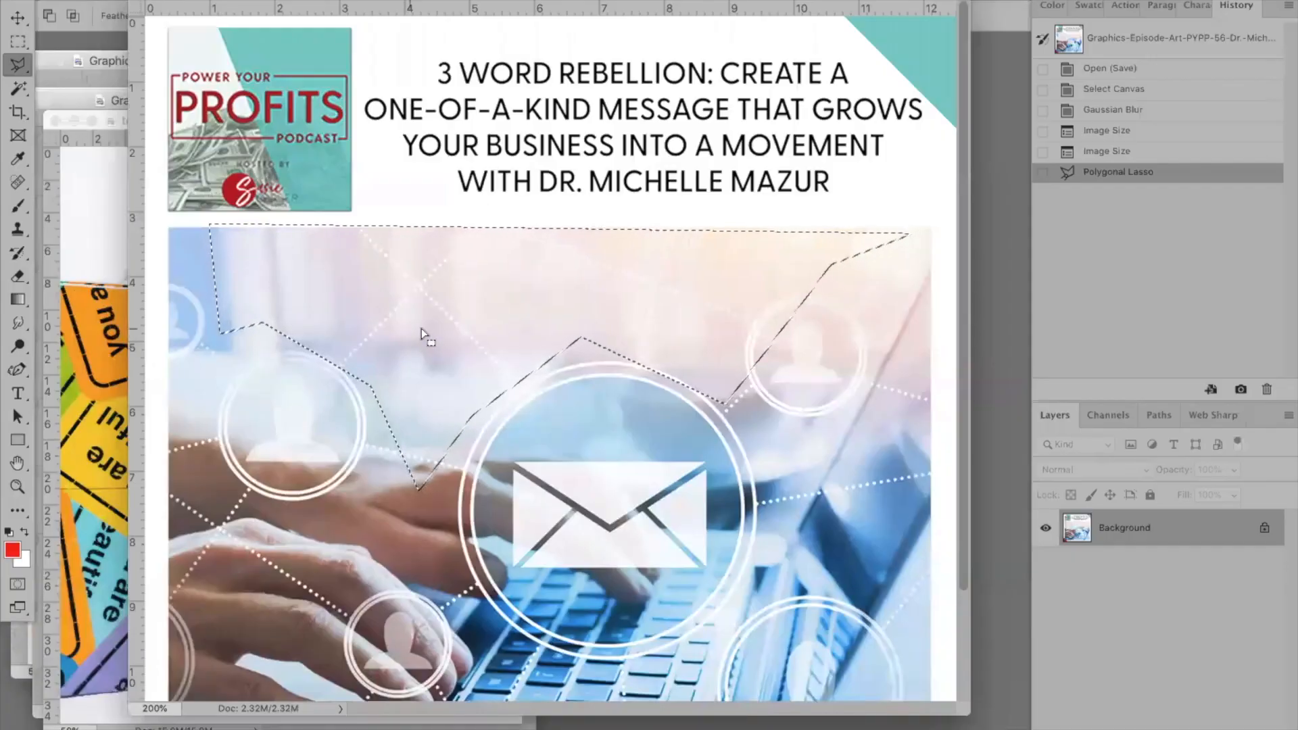
scroll("down", 3)
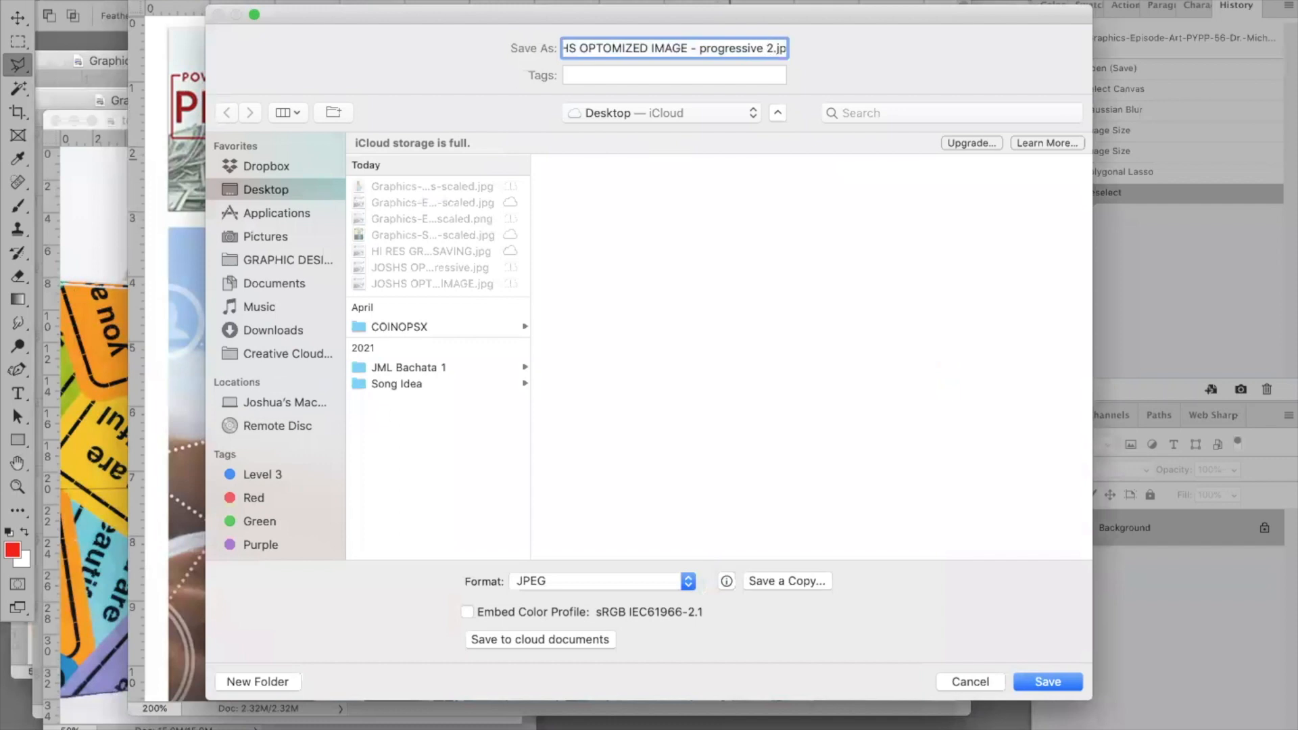
- Save the 900 × 900 graphic as JPEG 'progressive 2' on the Desktop
left_click(1046, 682)
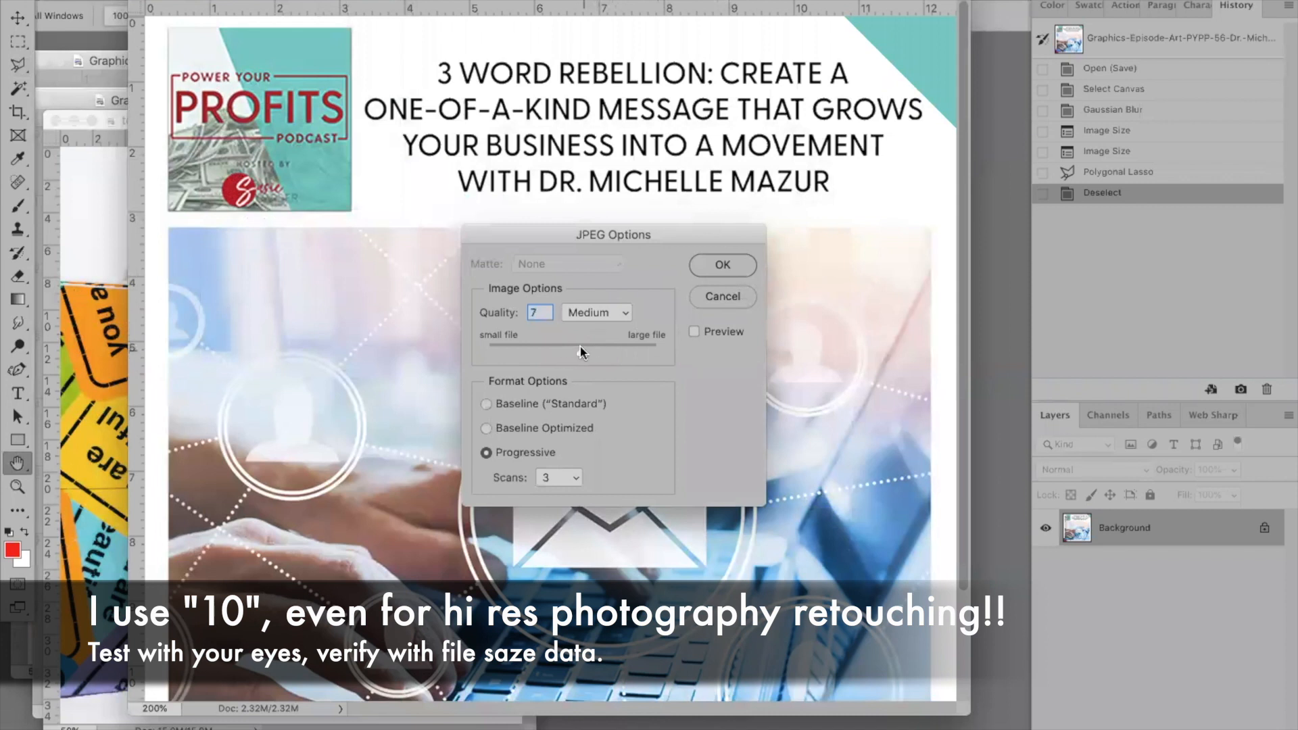
- Confirm JPEG Options of quality 7, Progressive with 3 scans
left_click(721, 265)
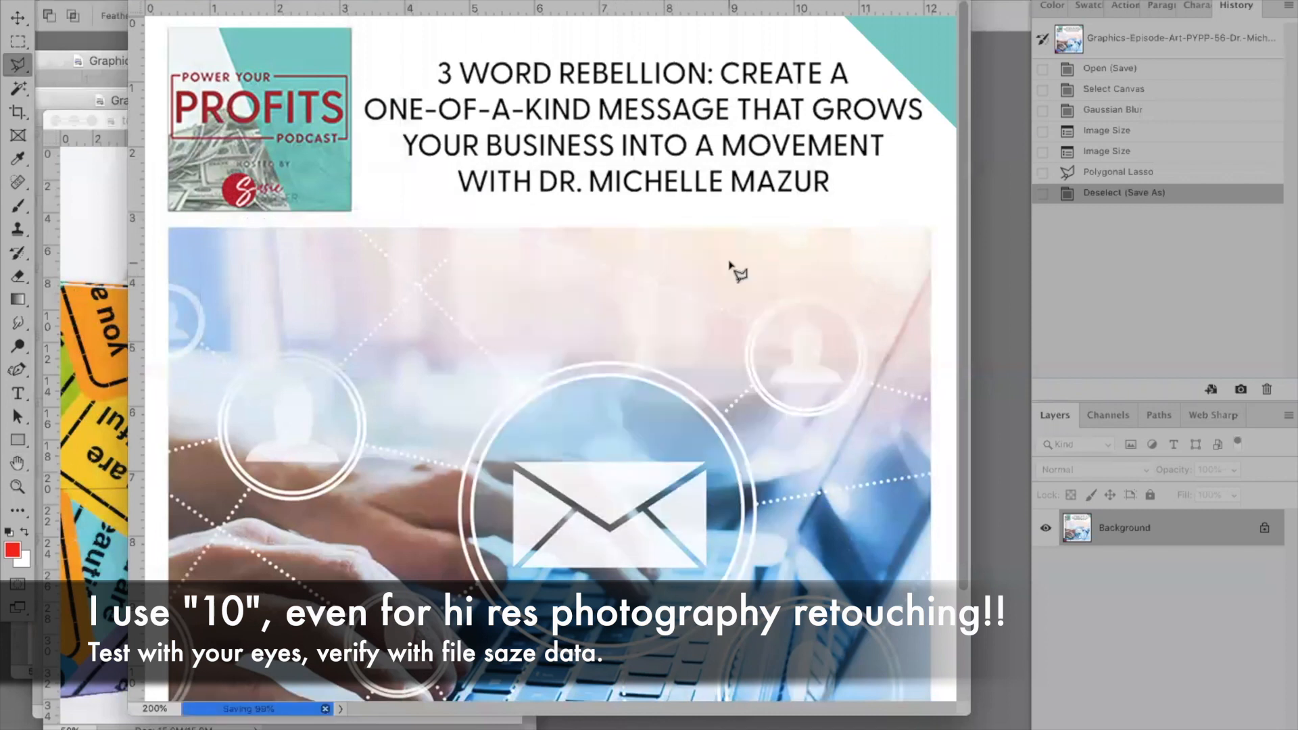
scroll("down", 3)
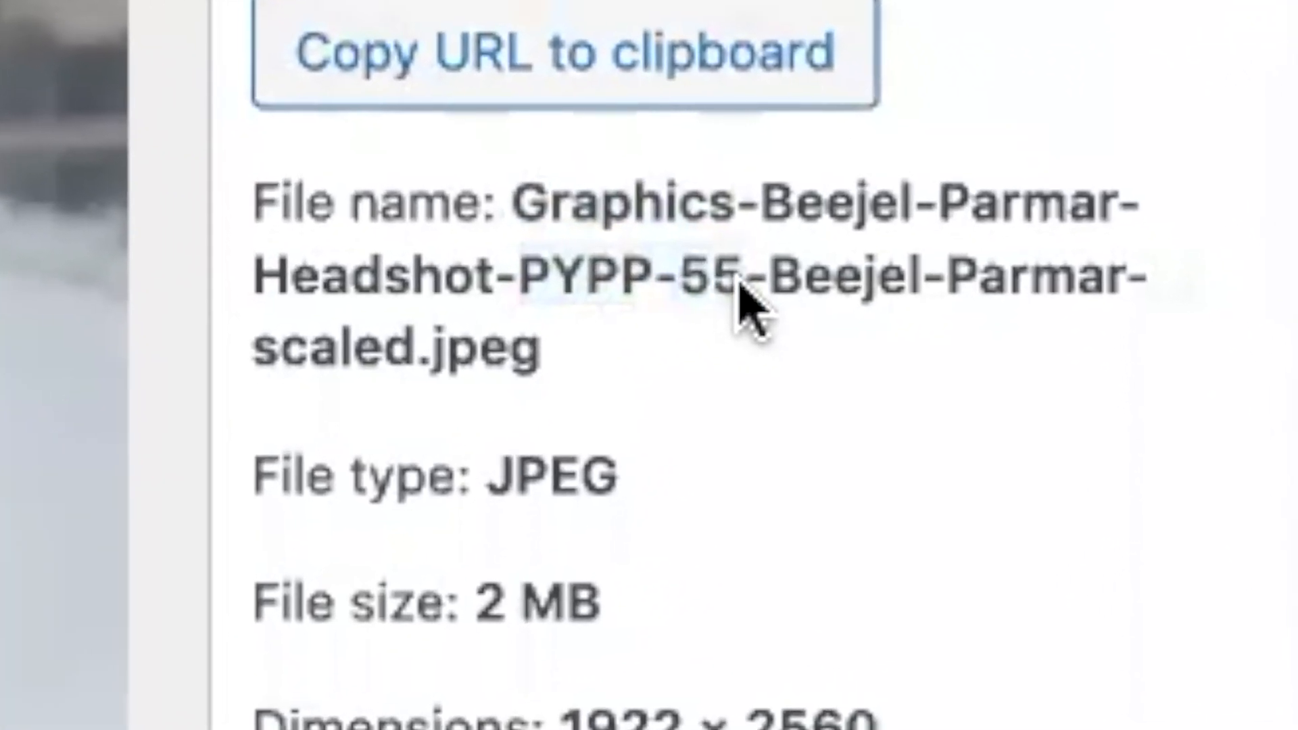
scroll("up", 3)
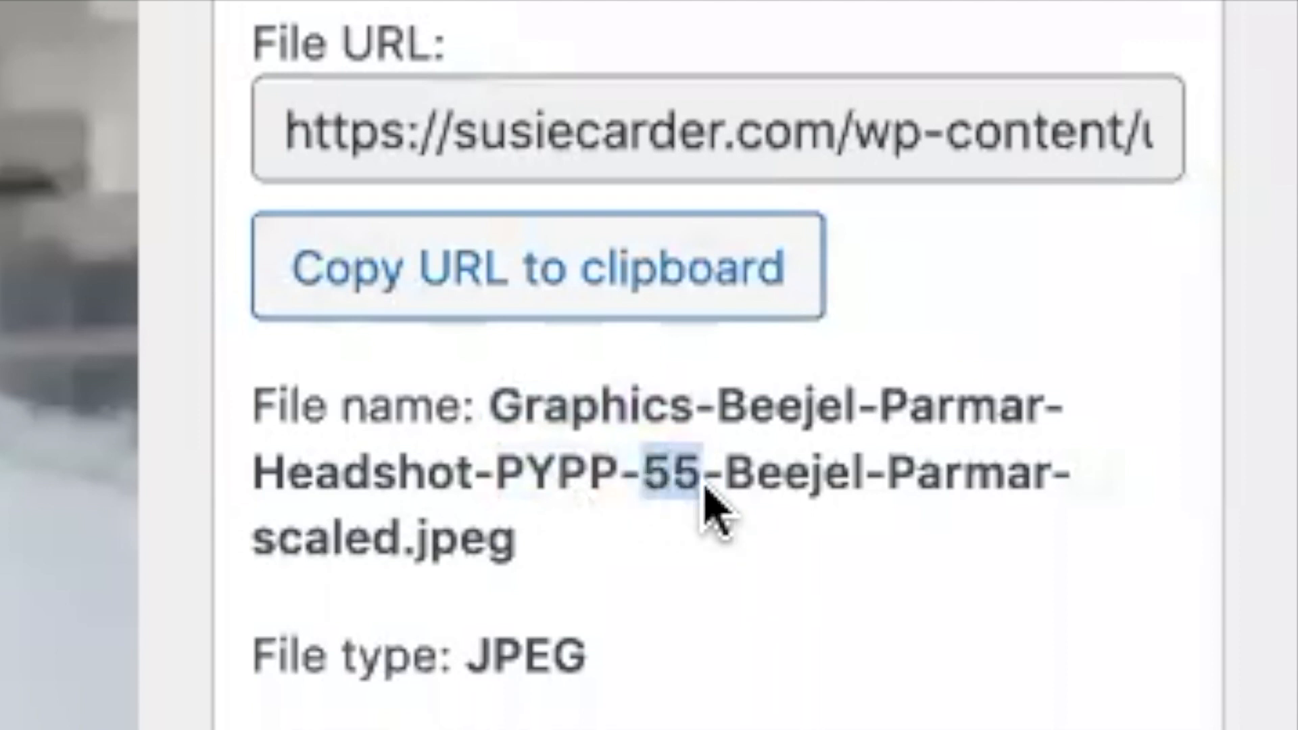
mouse_move(663, 501)
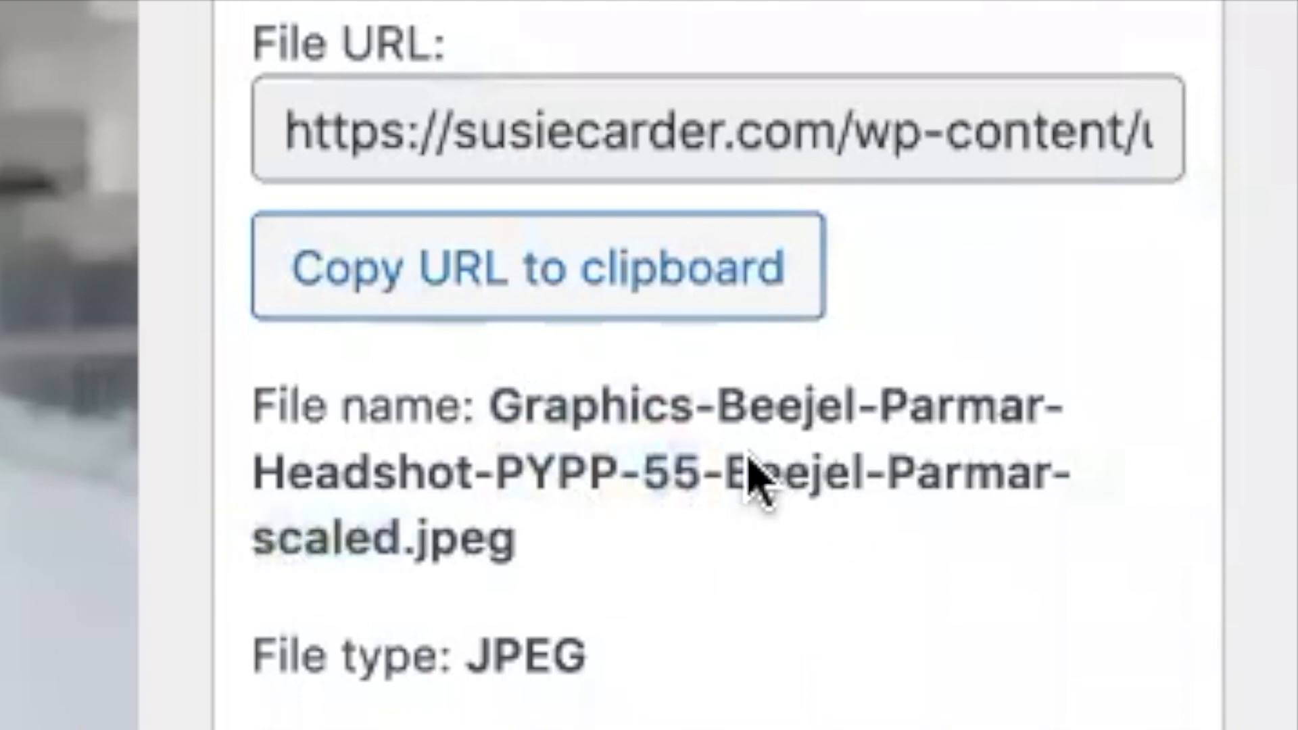
scroll("down", 3)
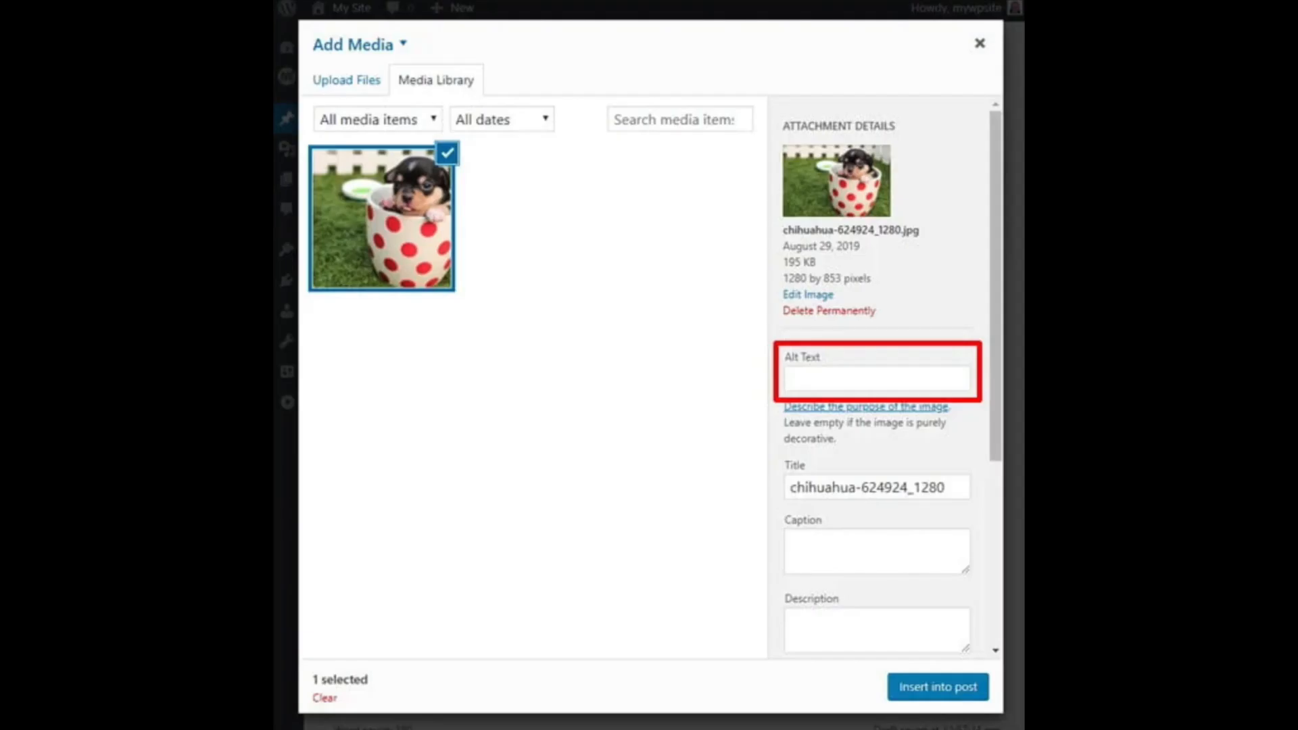
- View the scaled JPG file name on the 1707 × 2560 headshot attachment page
left_click(936, 686)
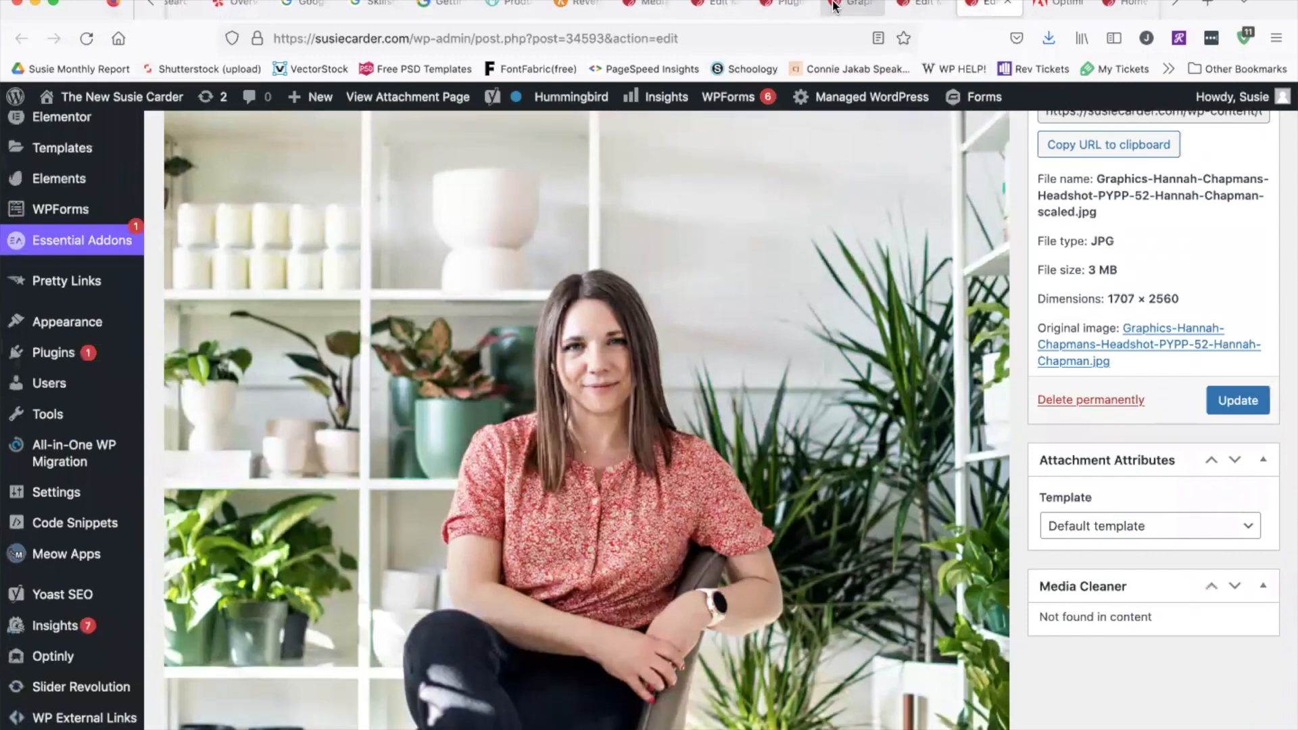
mouse_move(58, 412)
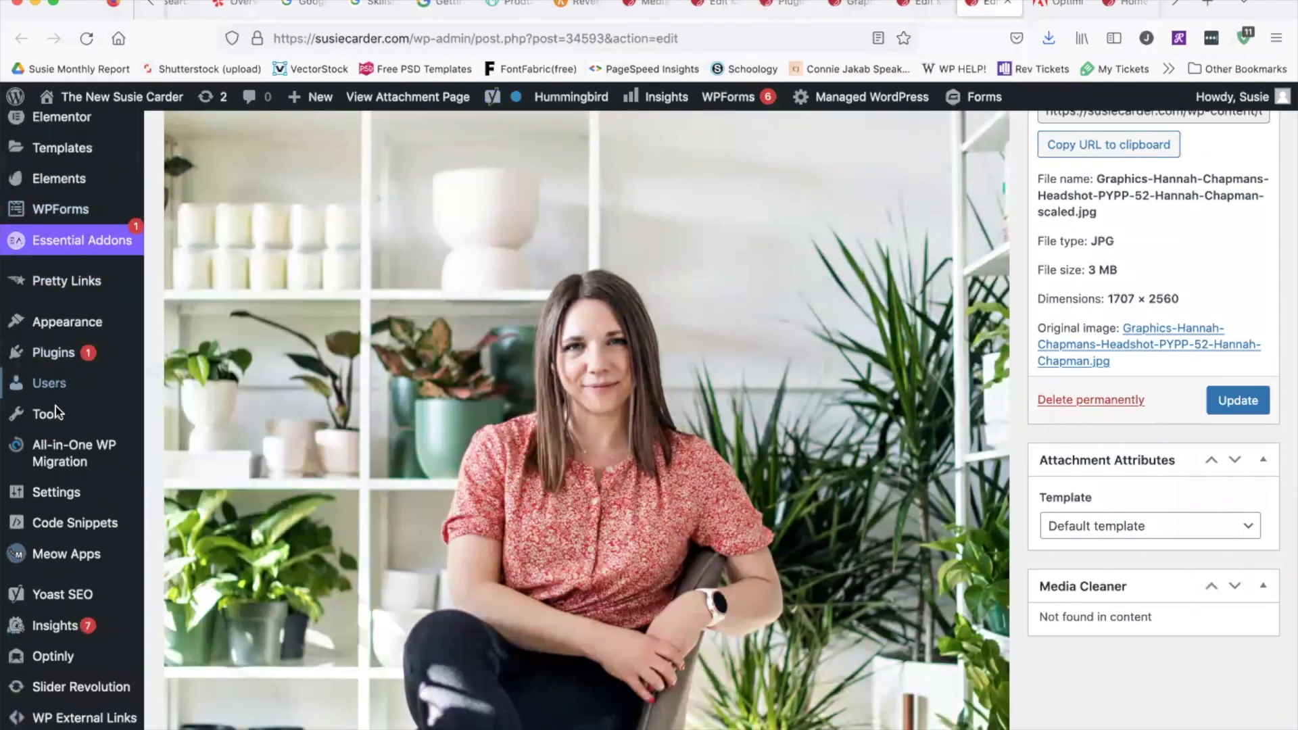